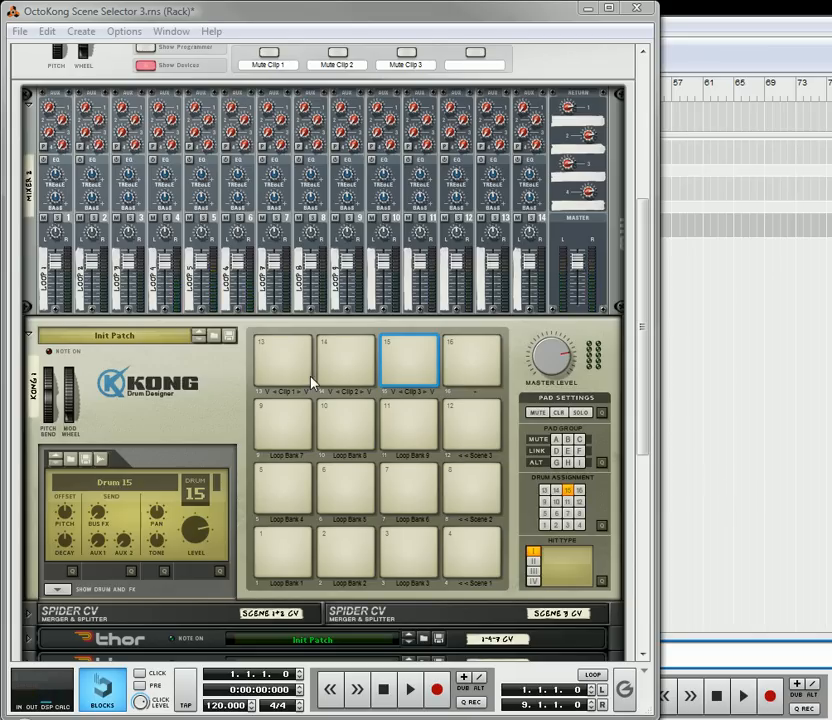
mouse_move(347, 503)
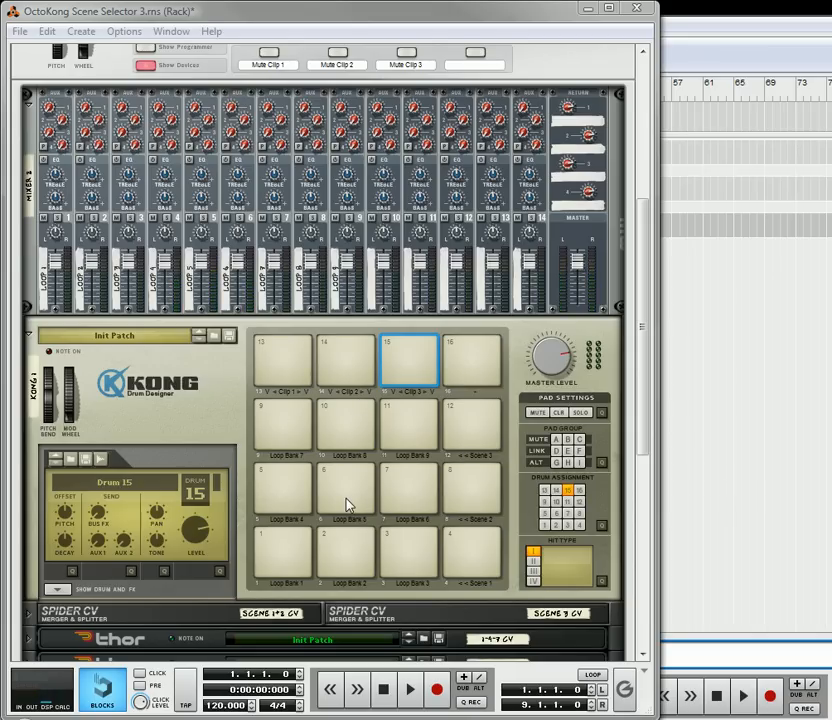
mouse_move(423, 432)
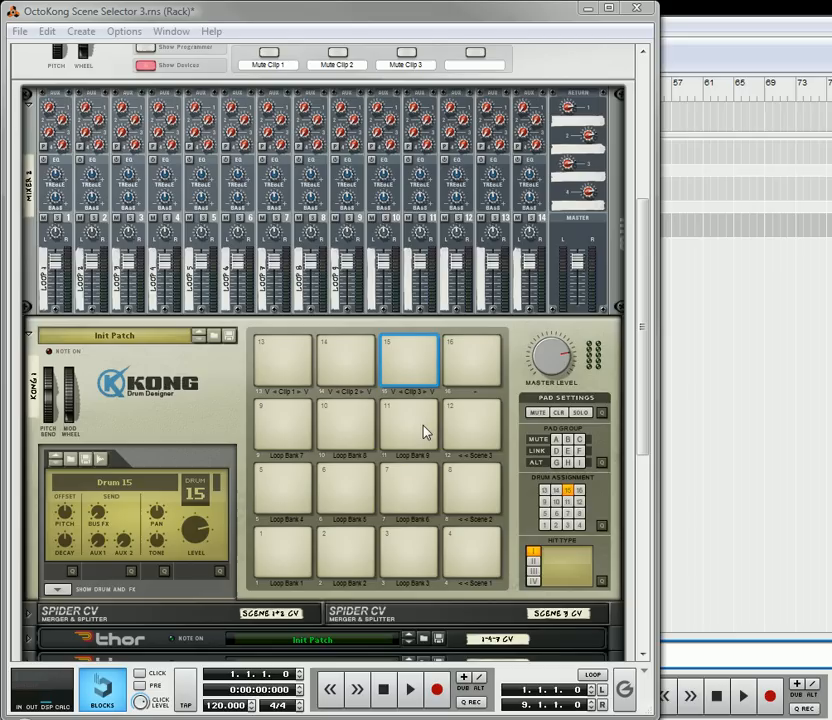
mouse_move(490, 440)
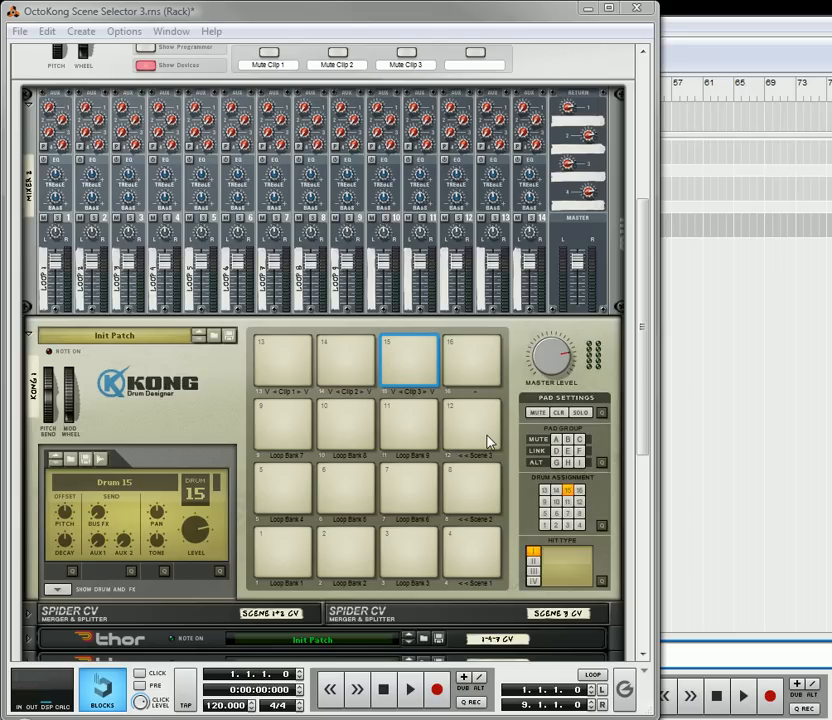
mouse_move(428, 476)
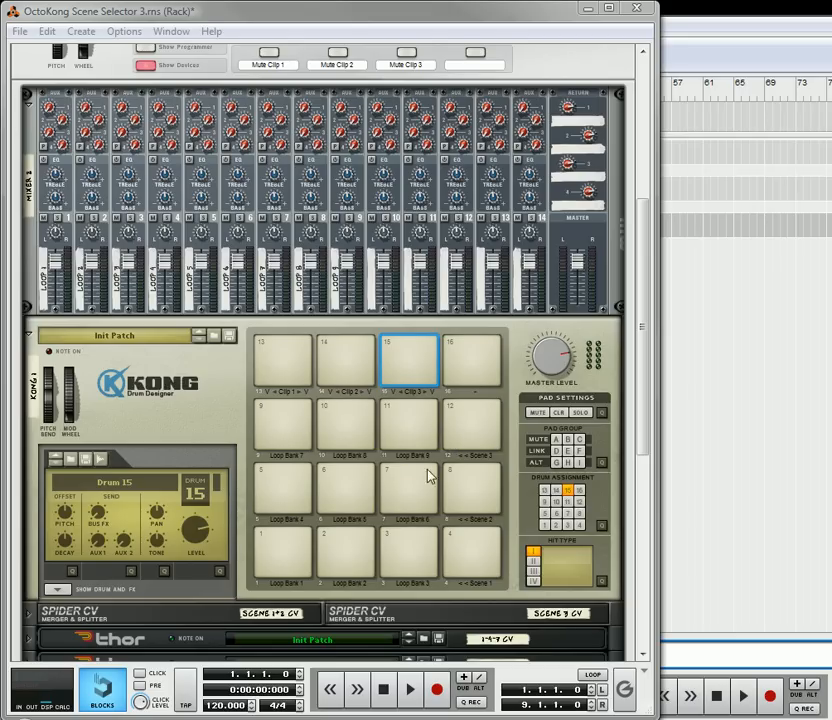
mouse_move(345, 374)
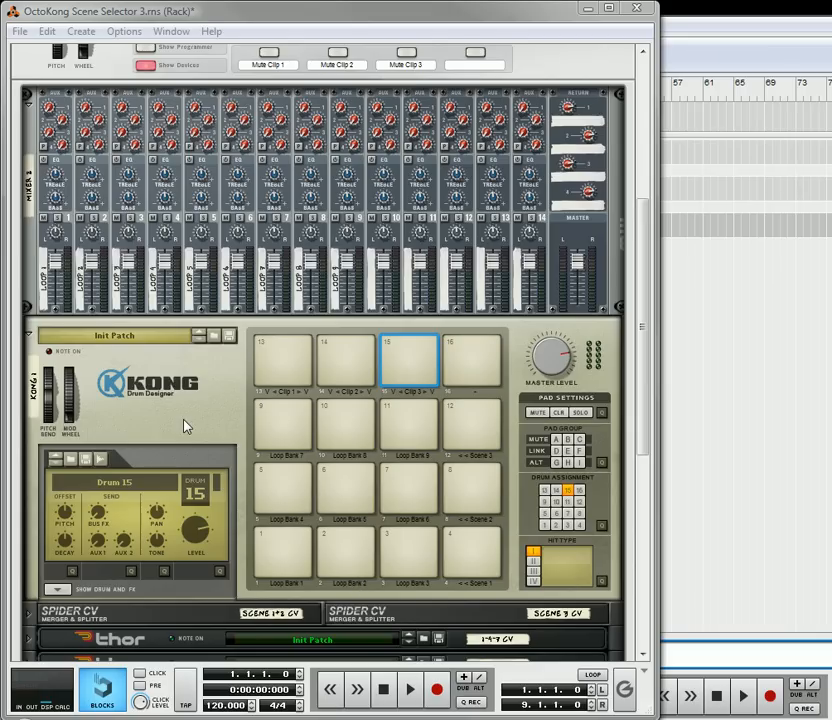
mouse_move(296, 518)
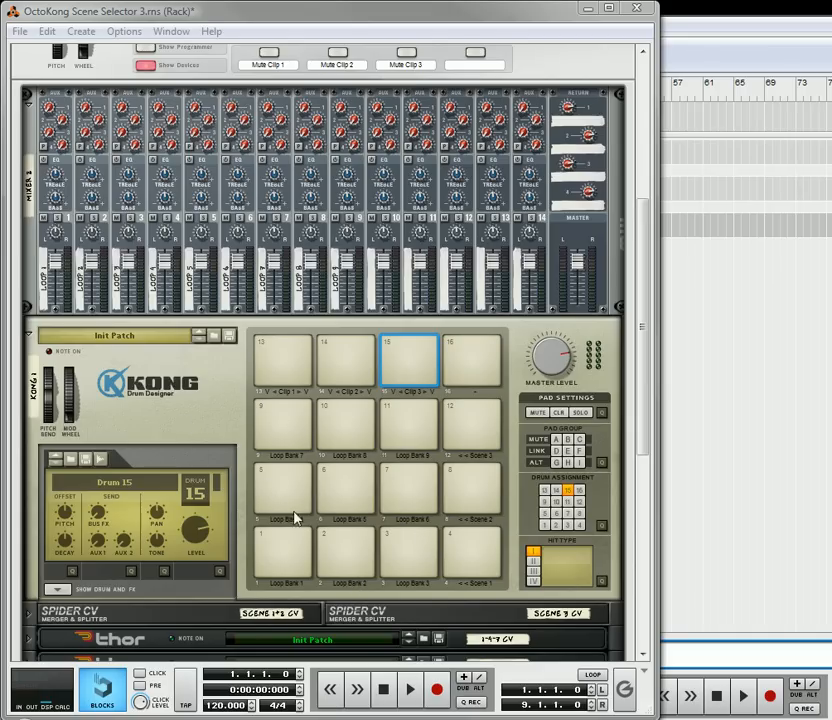
mouse_move(338, 494)
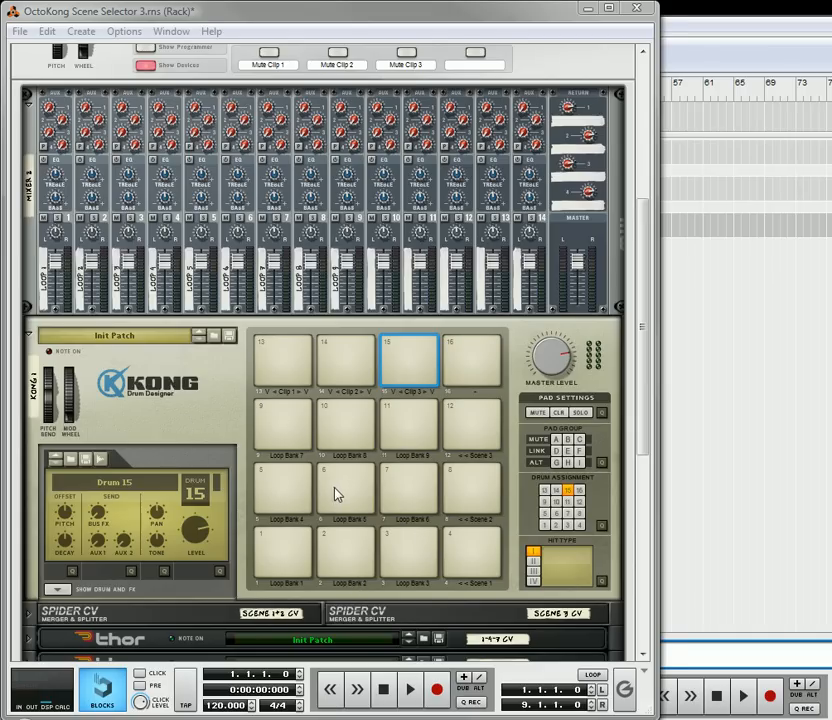
Trigger the Loop Bank 7 and 1 pads, Scene 2, then the Clip 1, 2 and 3 pads
click(283, 424)
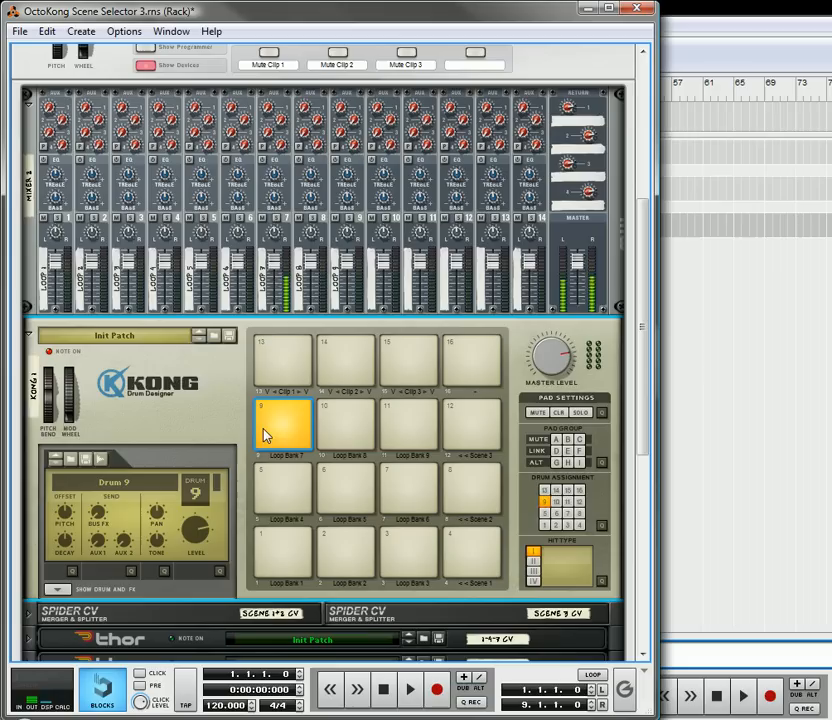
click(283, 552)
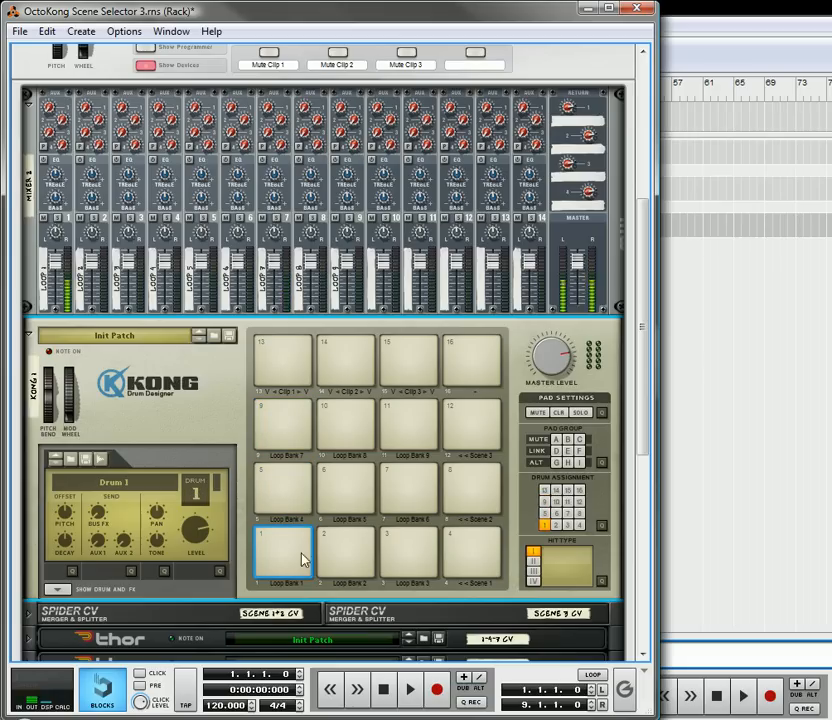
click(471, 489)
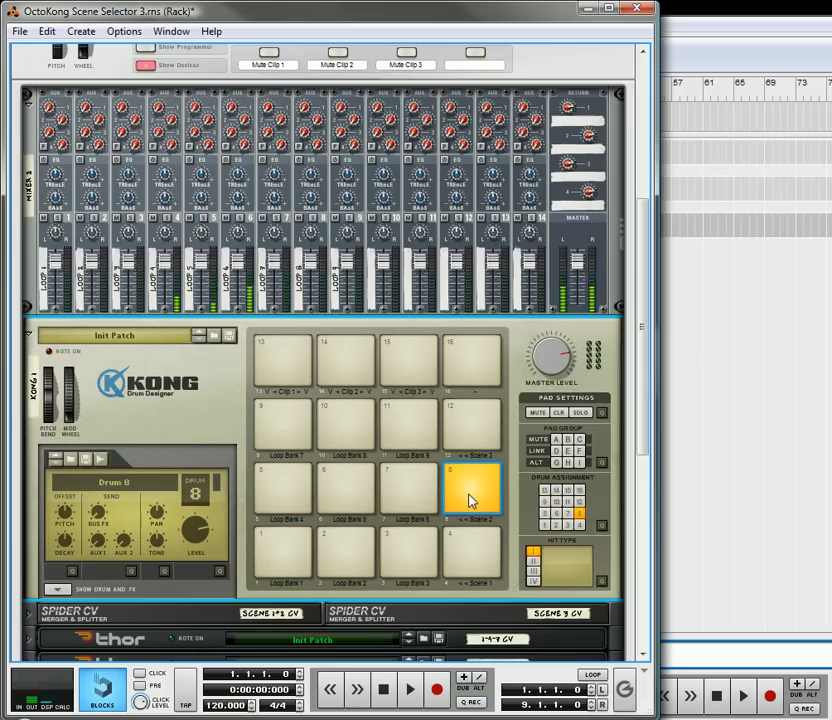
click(472, 490)
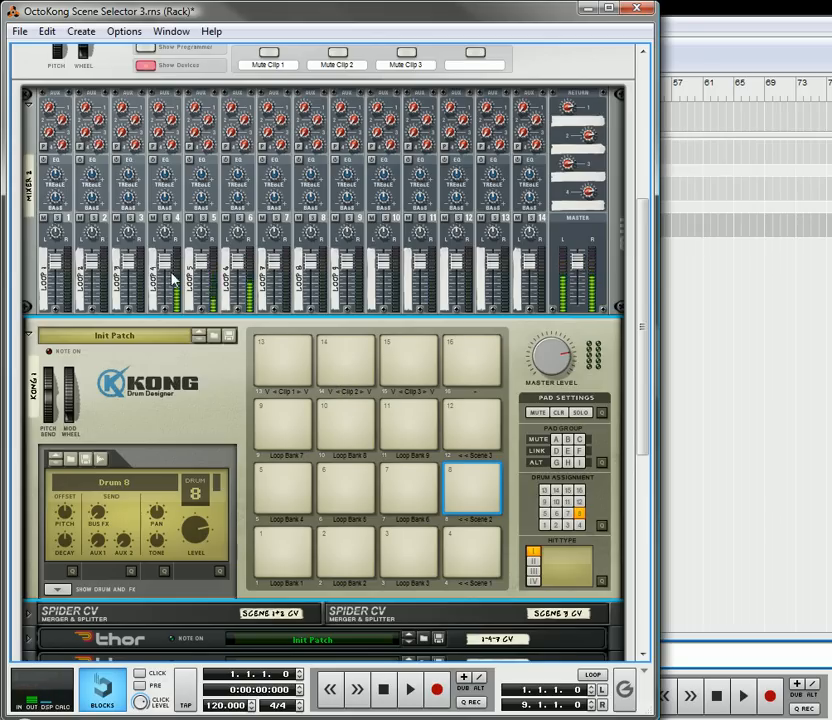
click(283, 360)
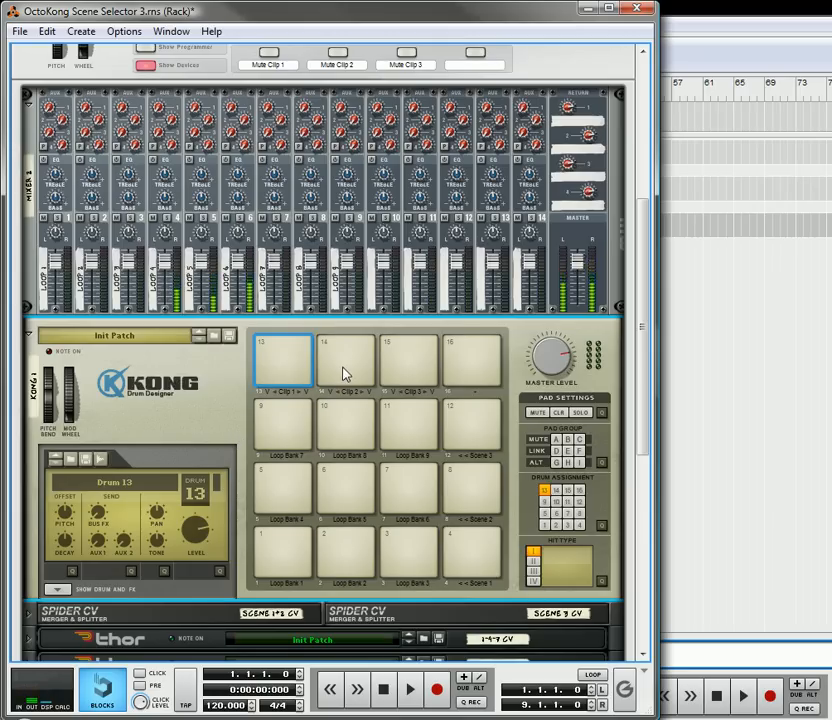
click(346, 360)
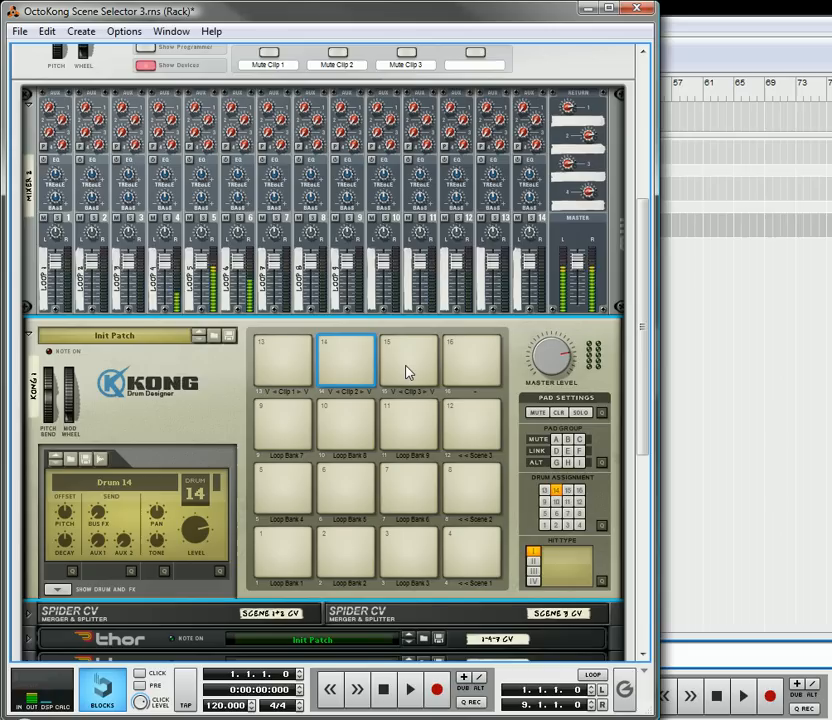
mouse_move(420, 377)
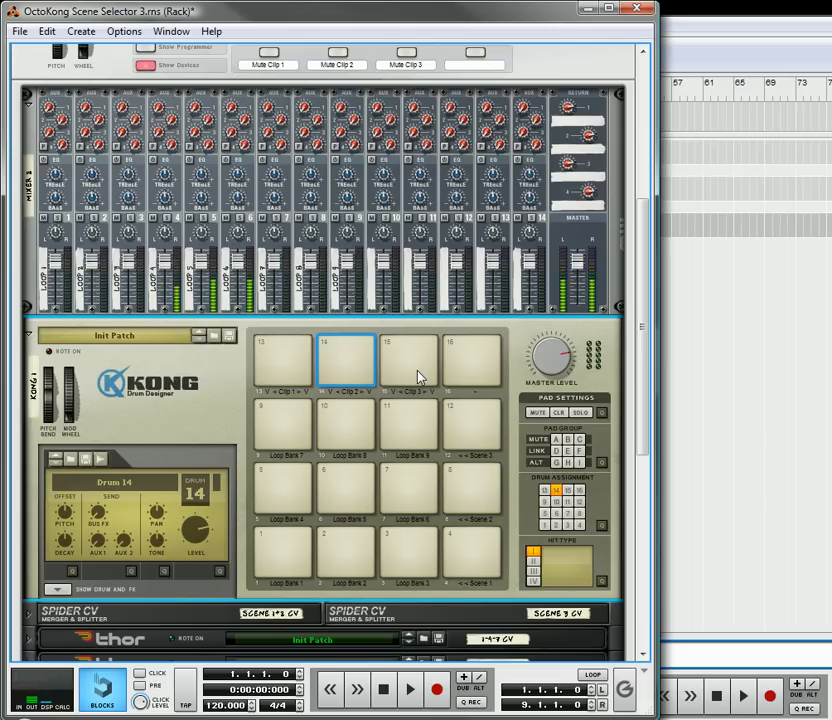
click(408, 360)
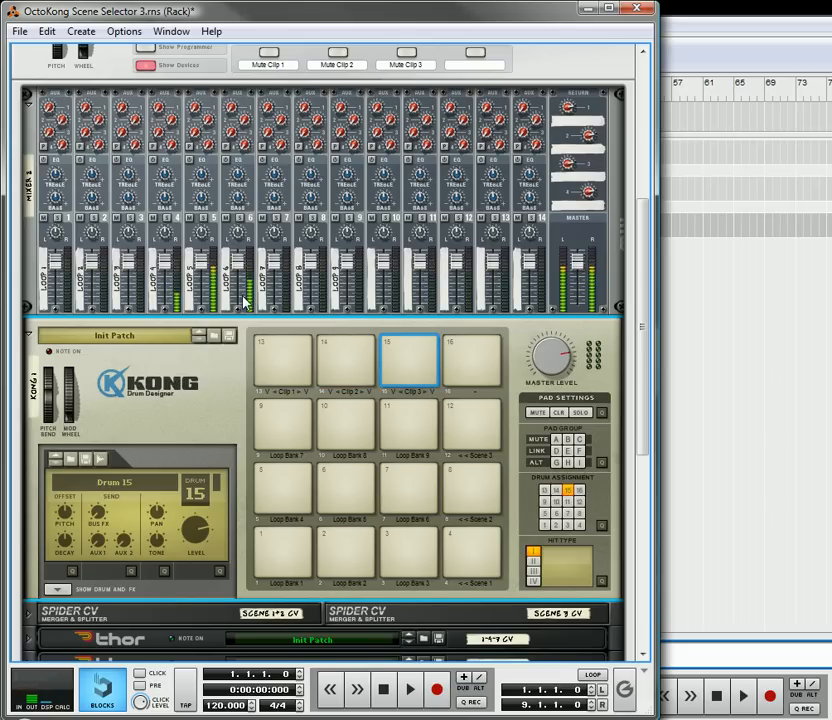
mouse_move(418, 370)
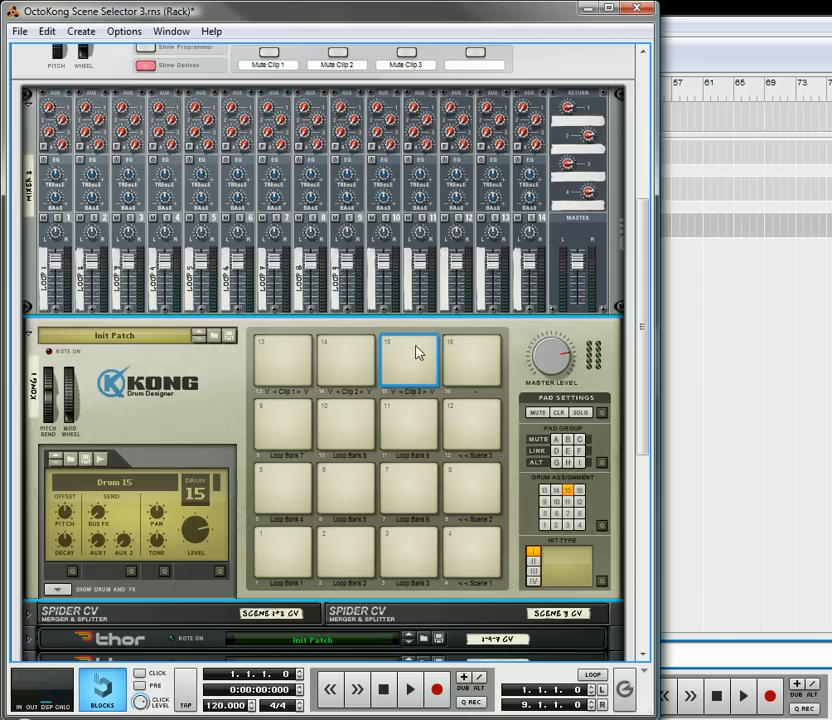
mouse_move(405, 583)
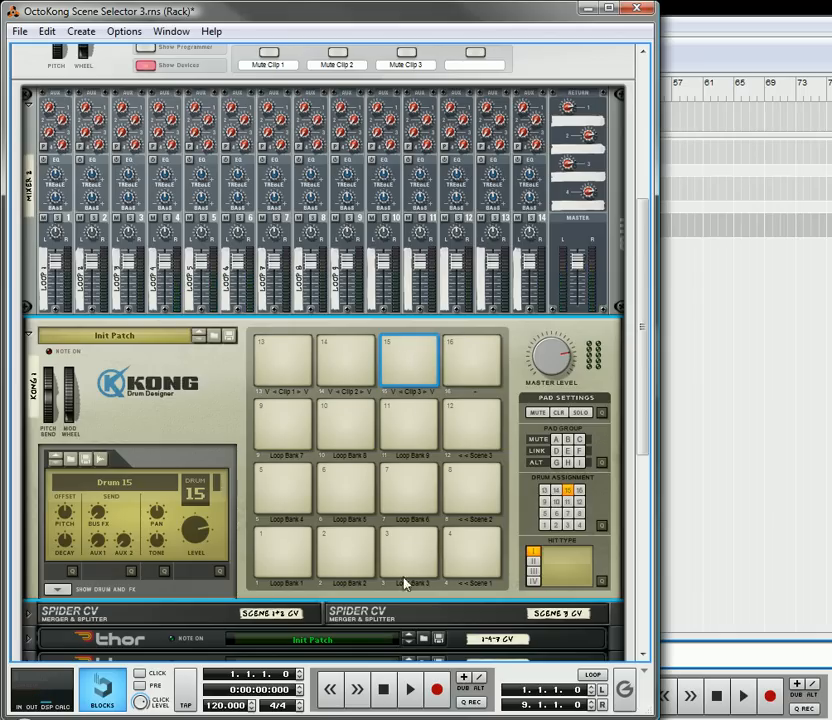
mouse_move(220, 458)
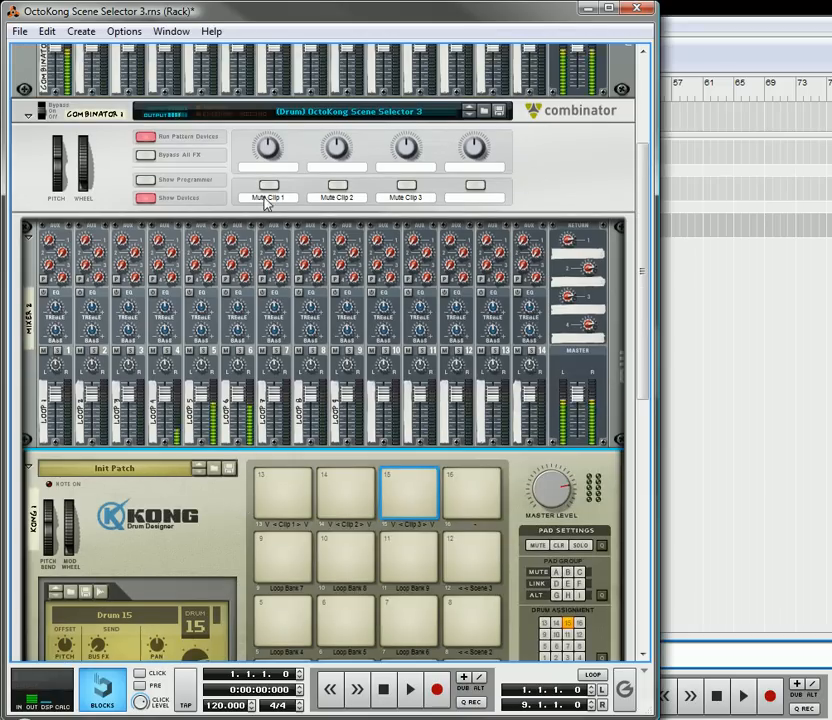
Mute Clip 2 from the Combinator, then unmute it so all clips play again
click(268, 185)
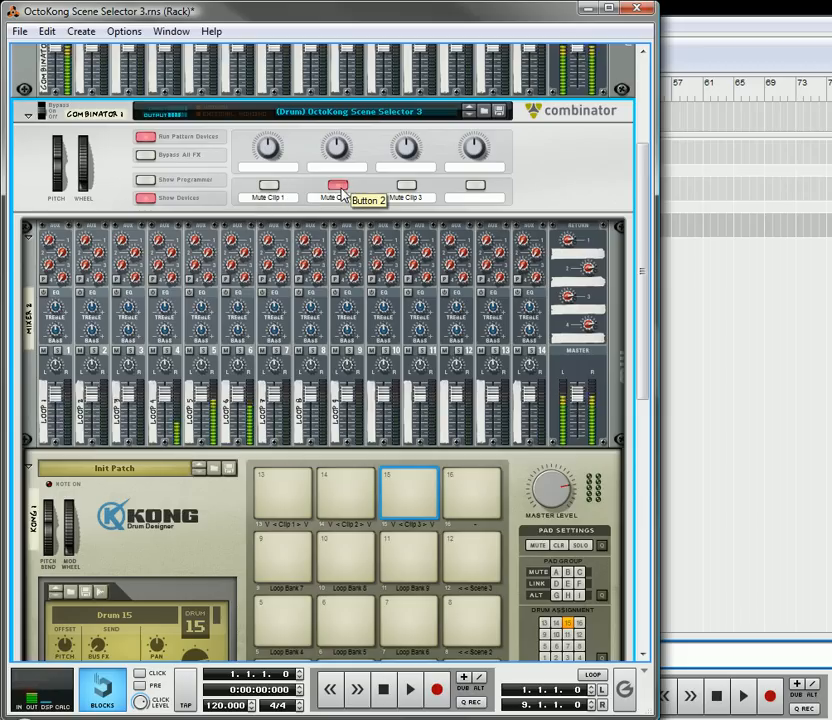
scroll(down, 3)
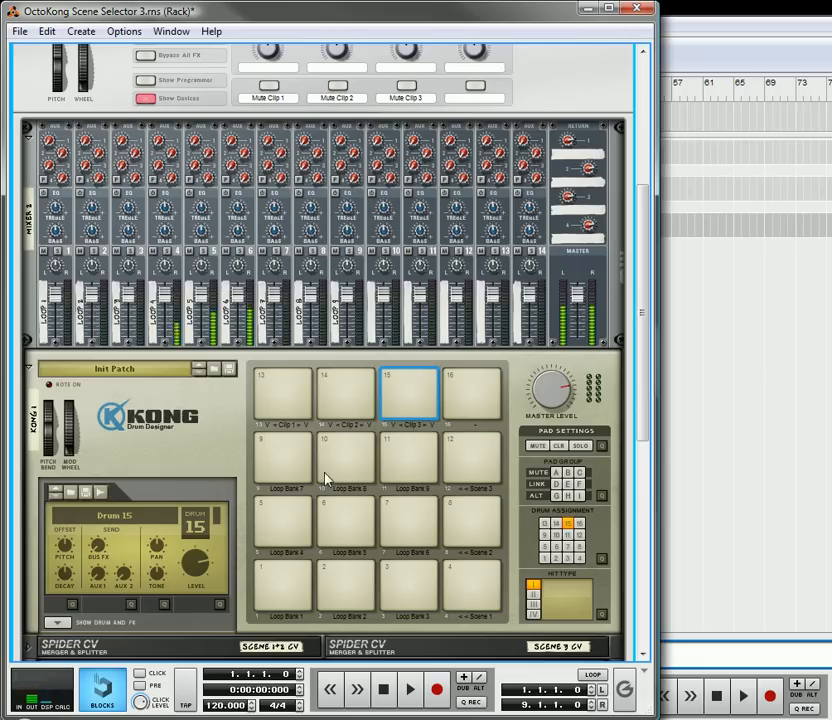
click(406, 85)
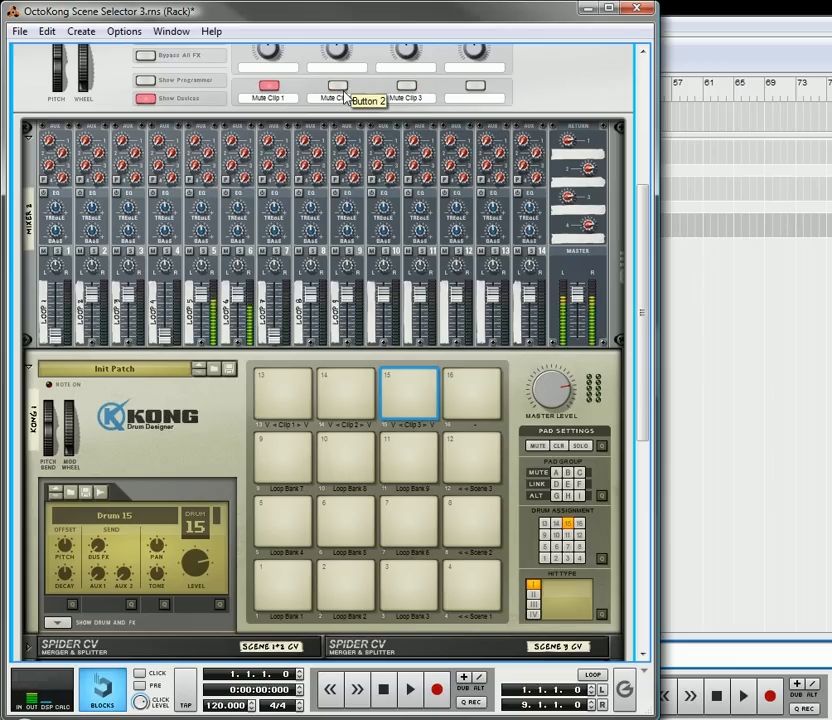
click(338, 85)
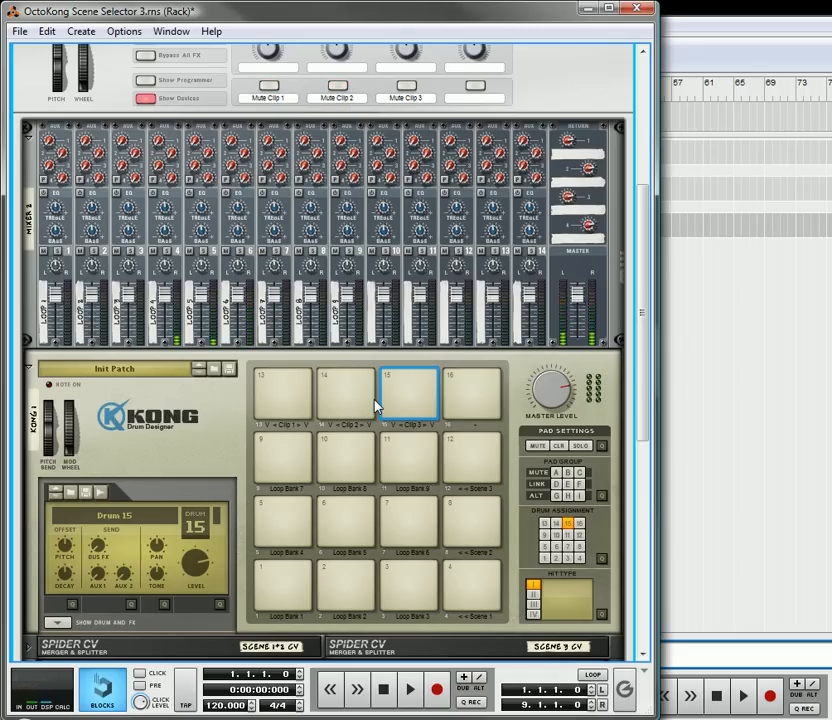
scroll(down, 3)
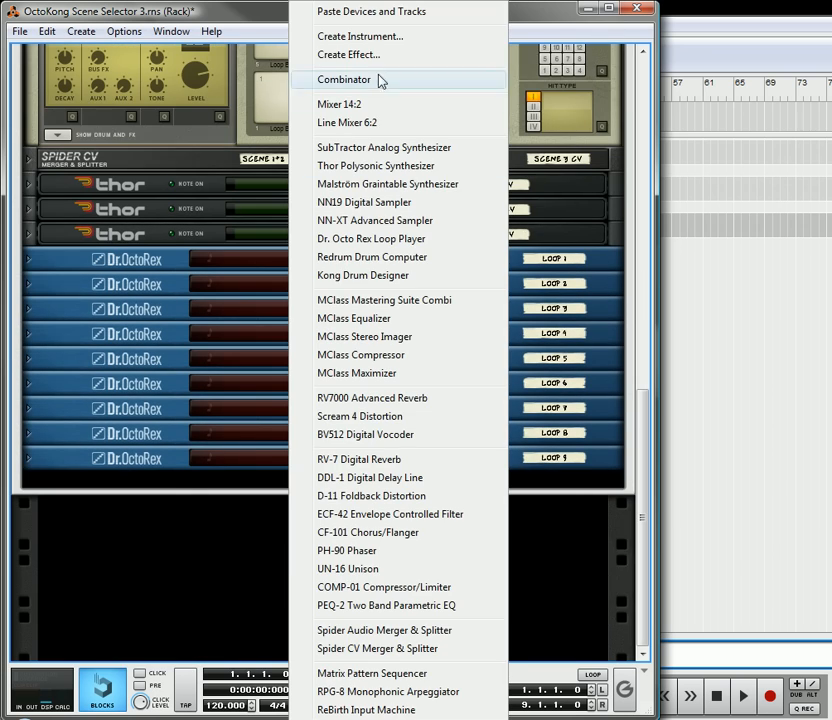
Add a new Combinator to the rack and bring up its device-adding options
click(344, 79)
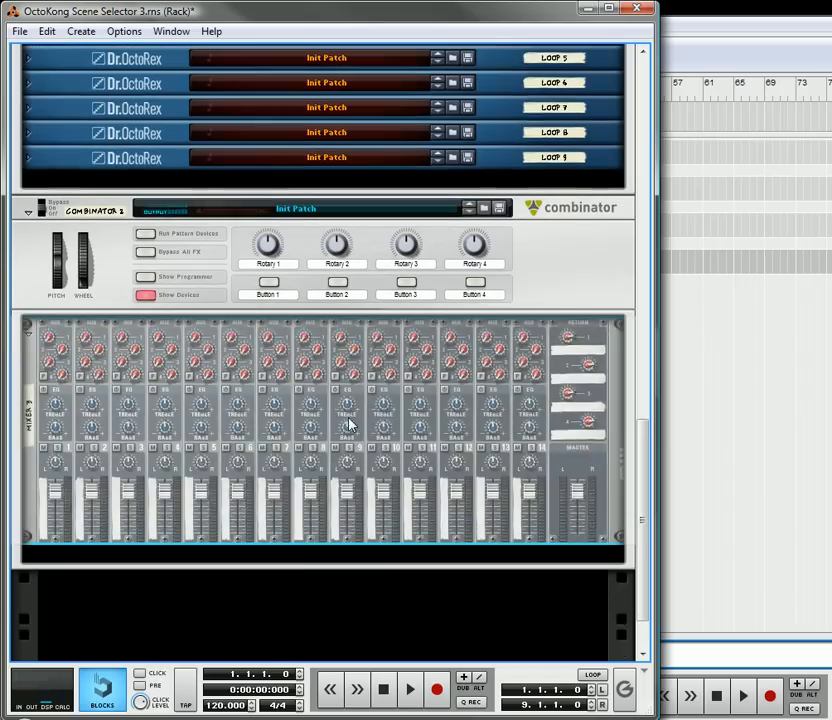
right_click(350, 424)
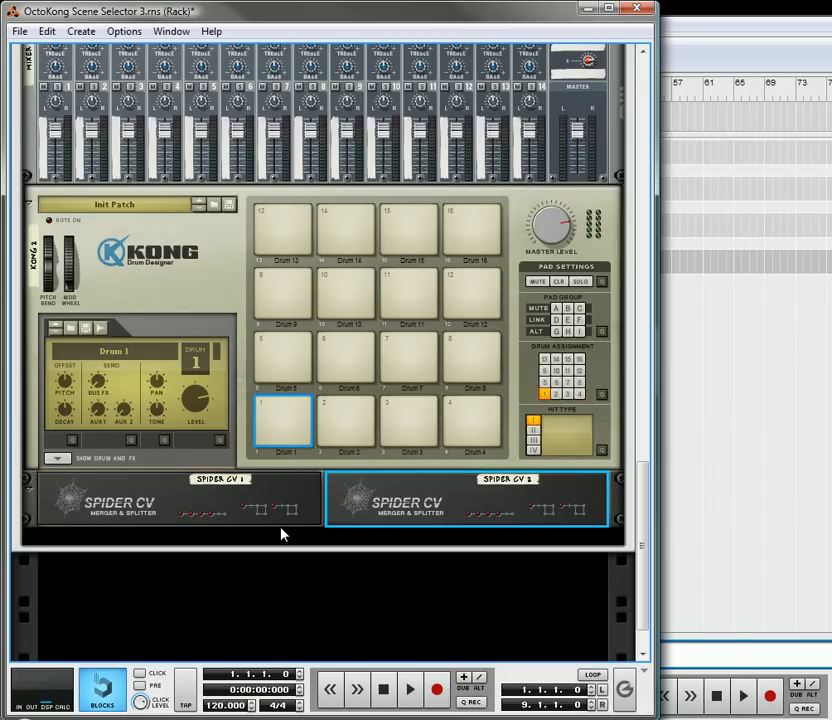
Bring up the device creation list beneath the new Kong and Spider CV units
right_click(280, 534)
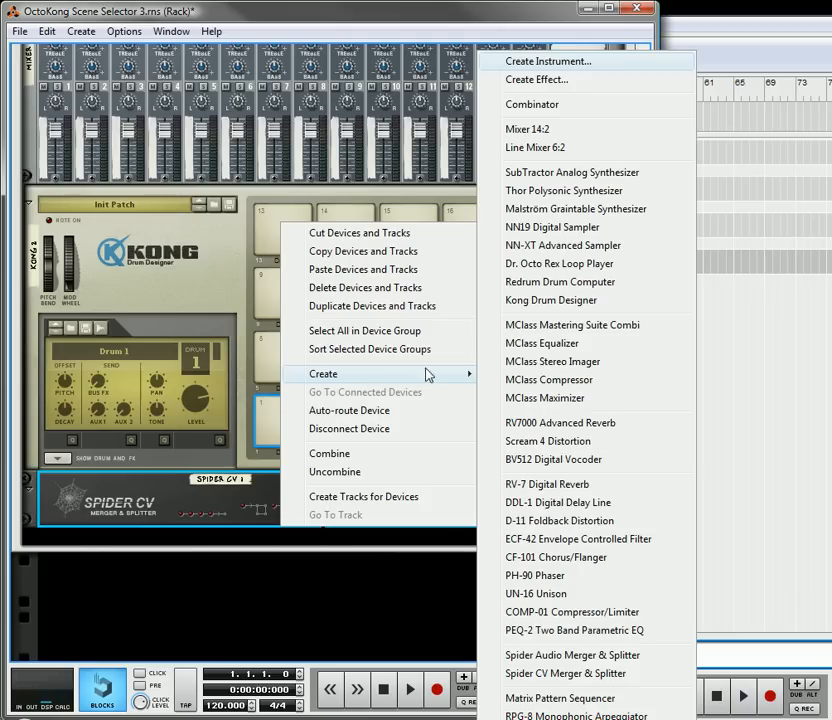
mouse_move(552, 361)
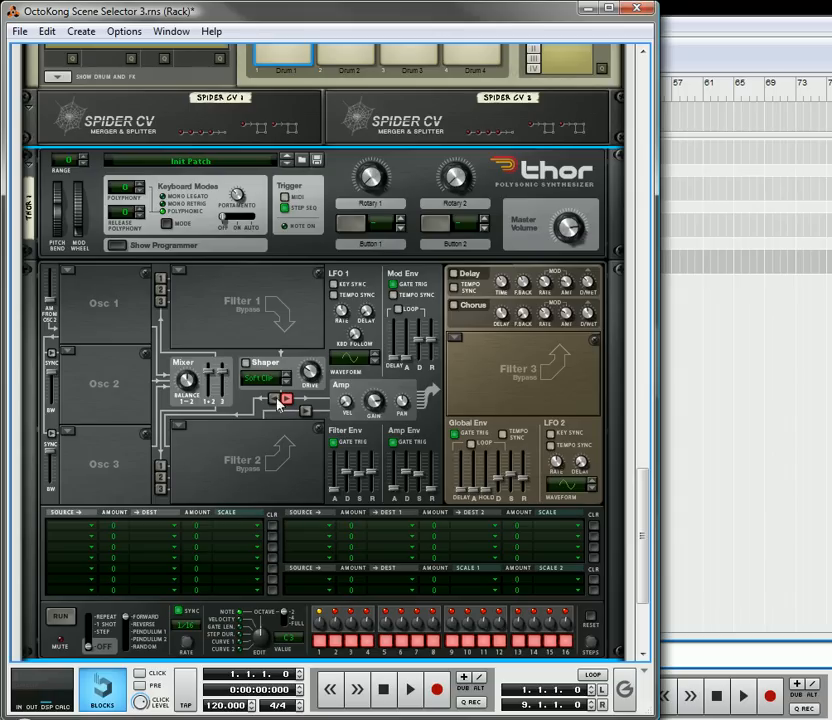
mouse_move(418, 447)
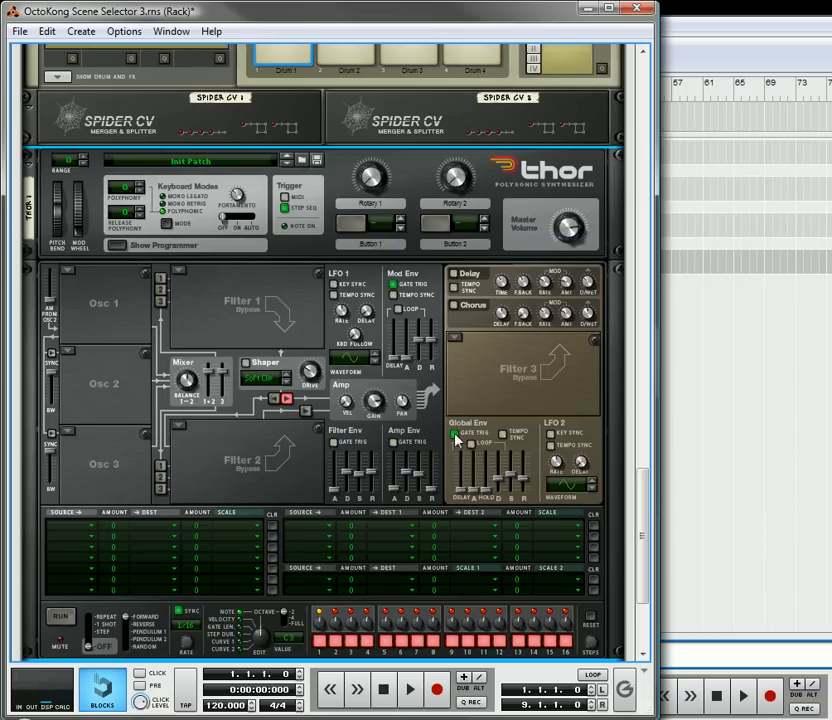
scroll(down, 3)
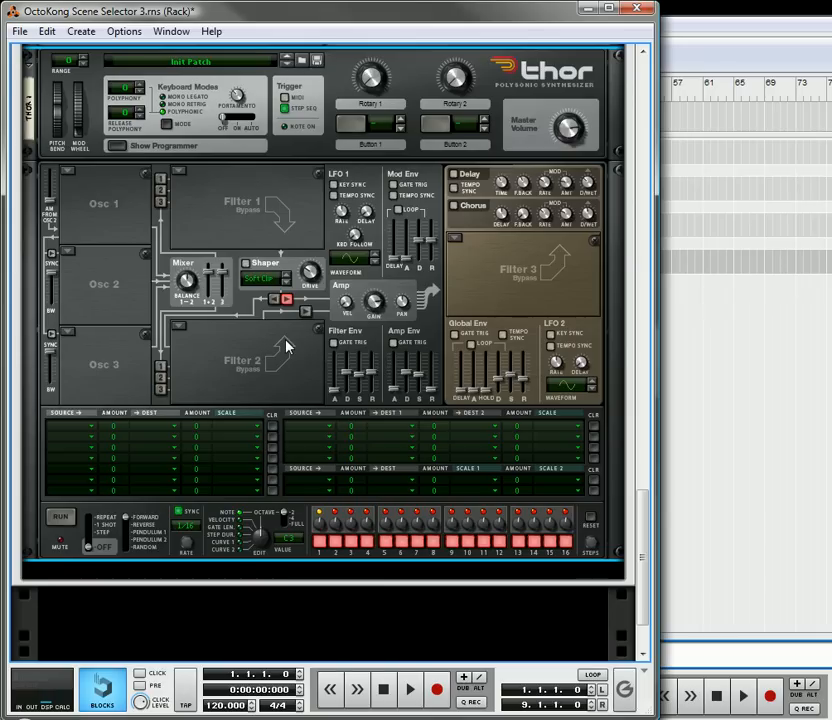
scroll(down, 3)
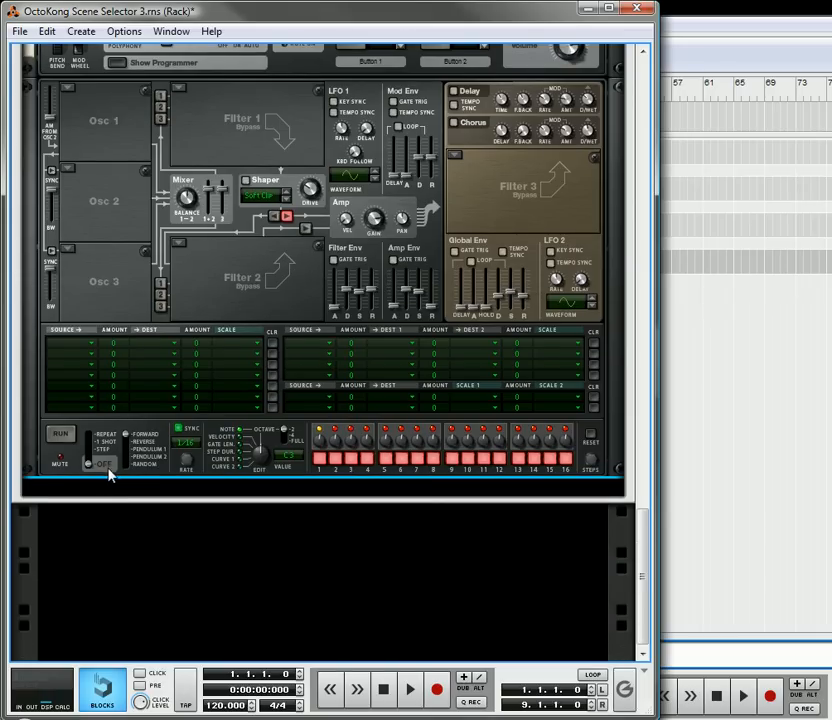
mouse_move(90, 461)
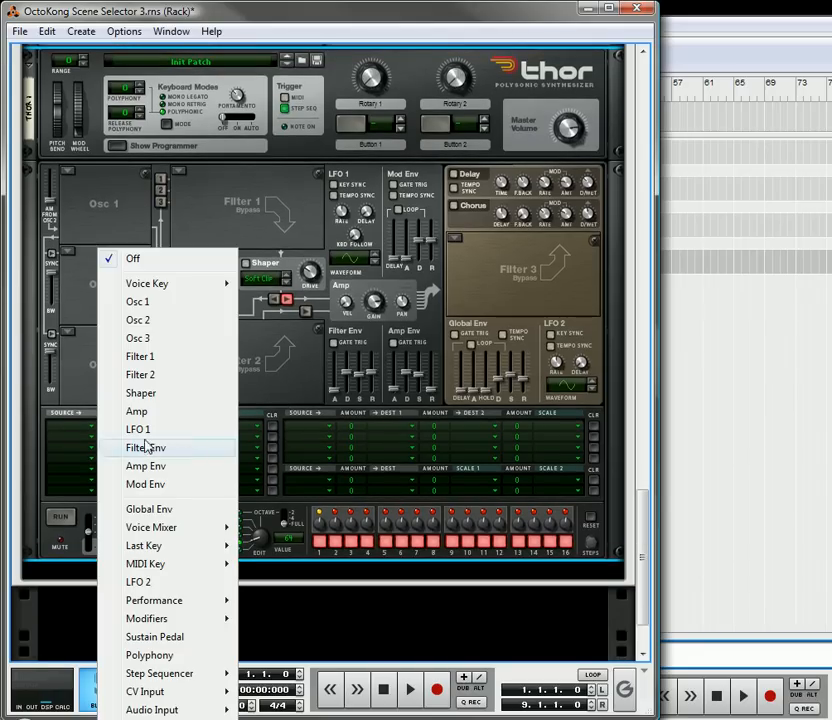
mouse_move(147, 618)
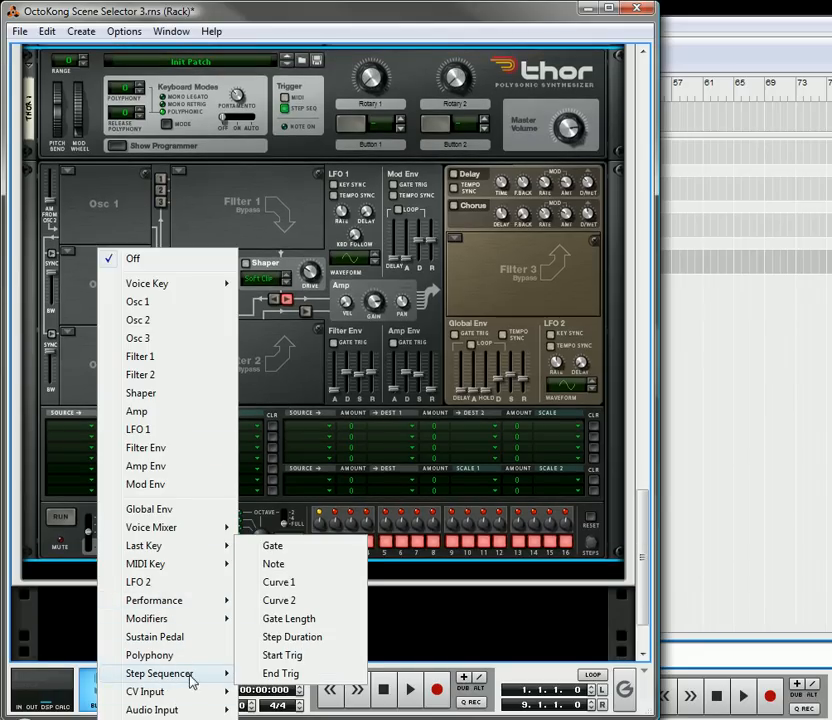
Set Thor's first mod slot source to Step Sequencer Curve 1 and destination to CV Out1
click(278, 582)
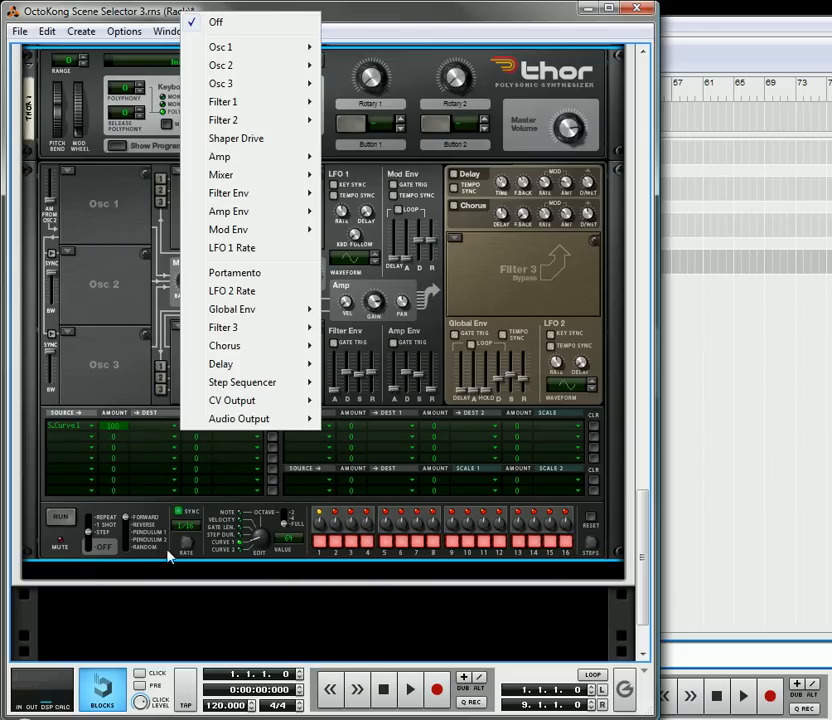
click(231, 400)
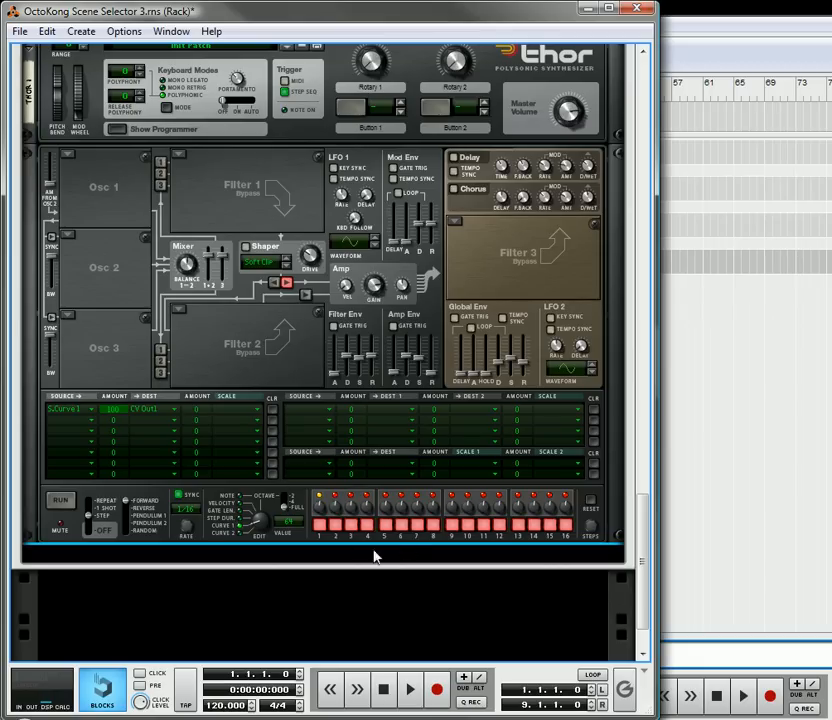
mouse_move(410, 544)
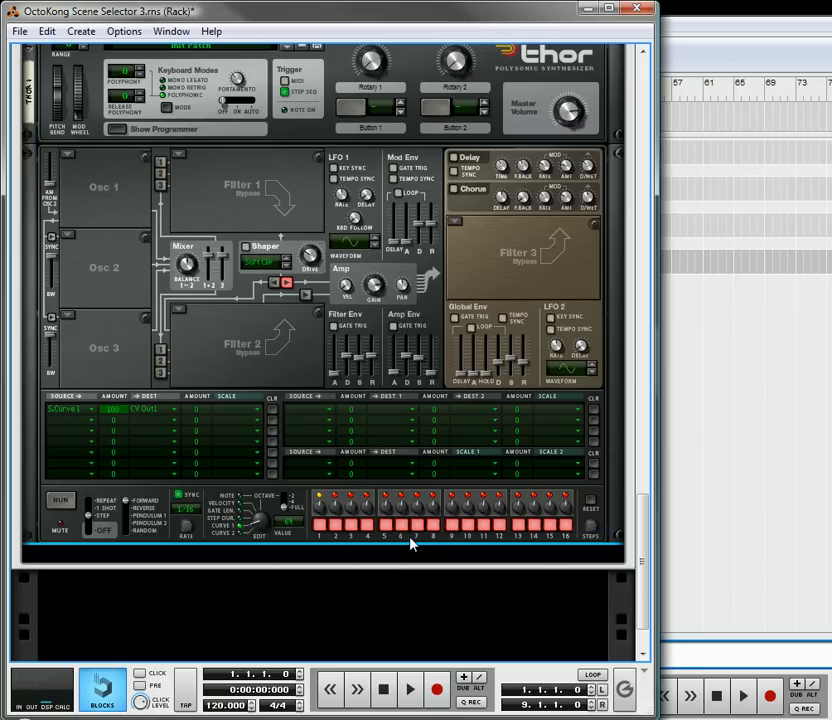
mouse_move(413, 538)
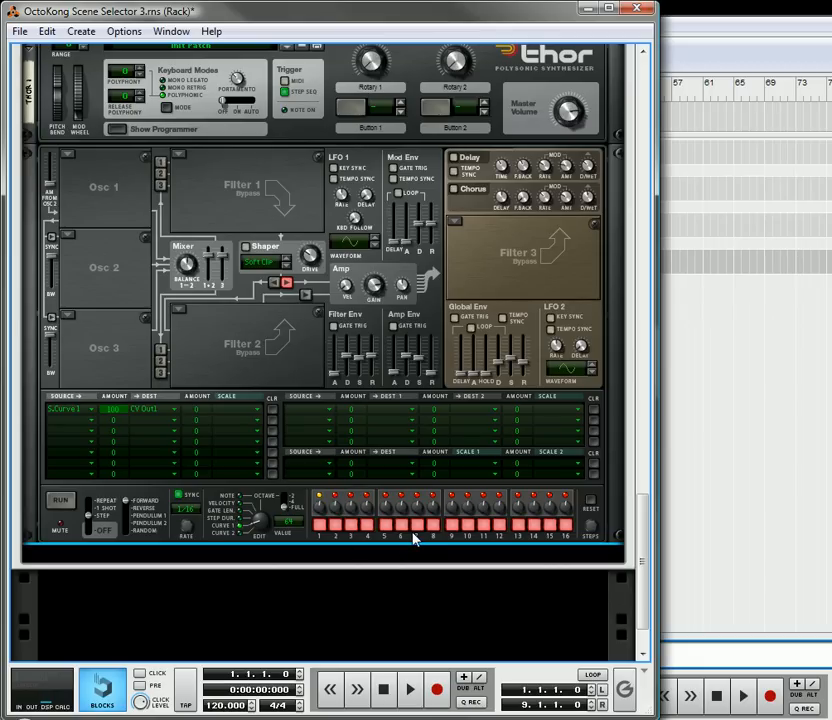
mouse_move(295, 518)
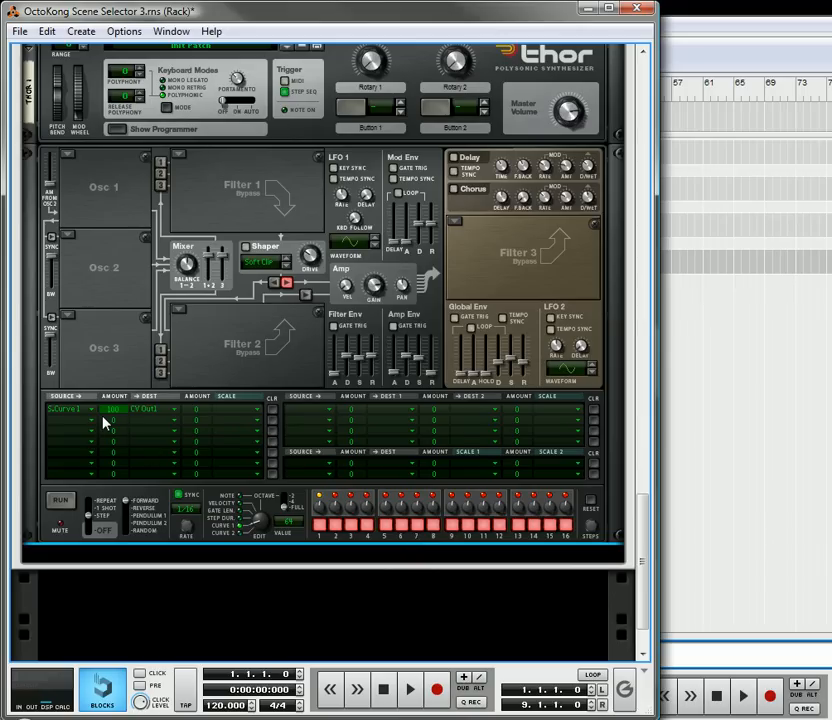
mouse_move(148, 425)
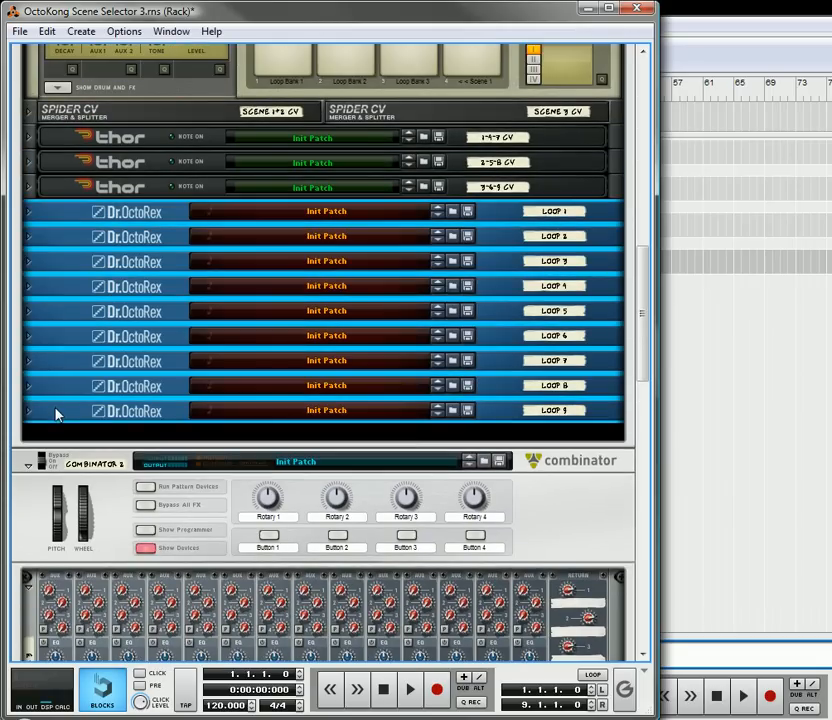
Bring up the options for the folded Dr.OctoRex players and scroll down the rack
right_click(57, 414)
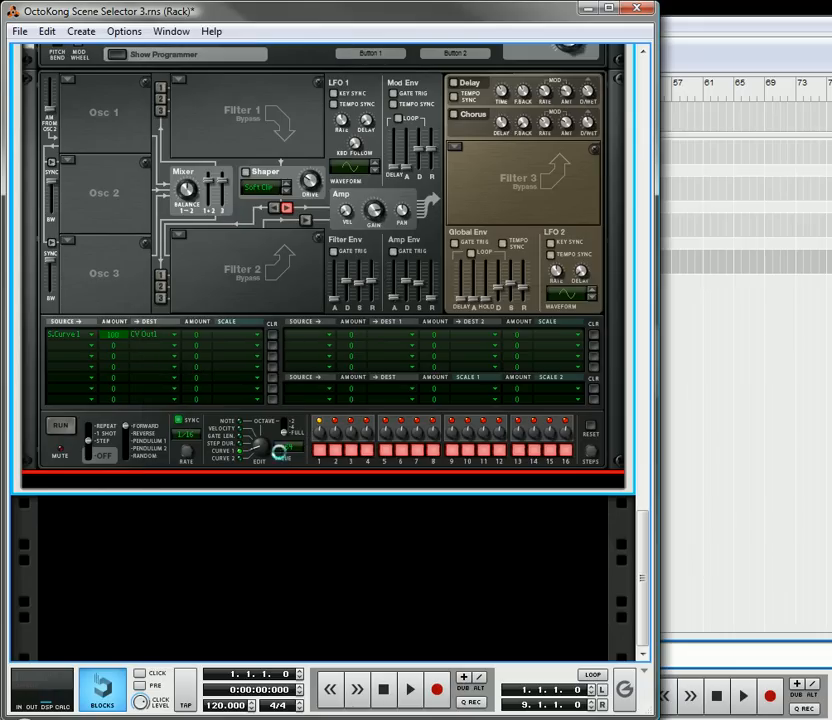
scroll(down, 3)
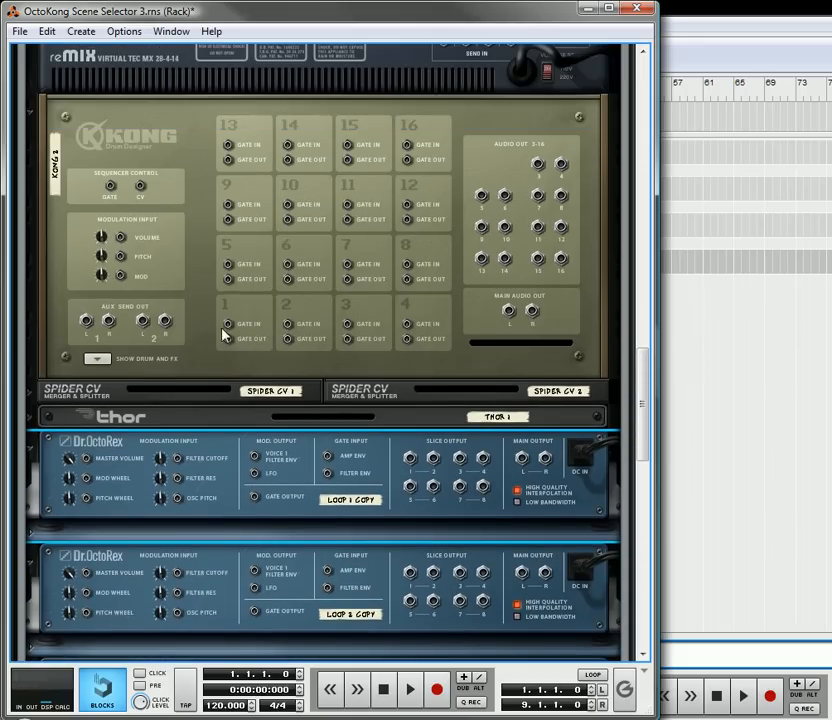
mouse_move(256, 347)
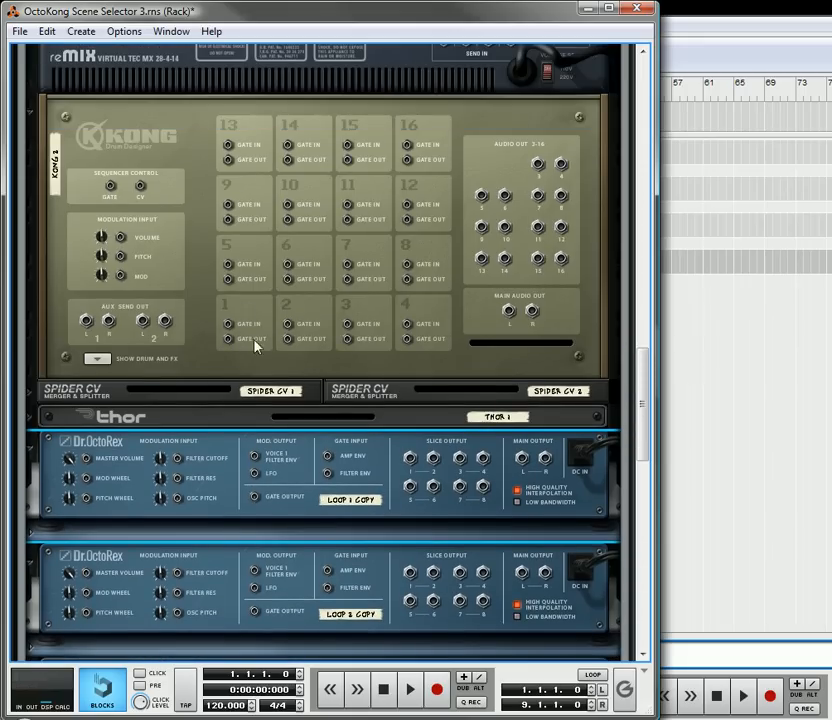
mouse_move(352, 196)
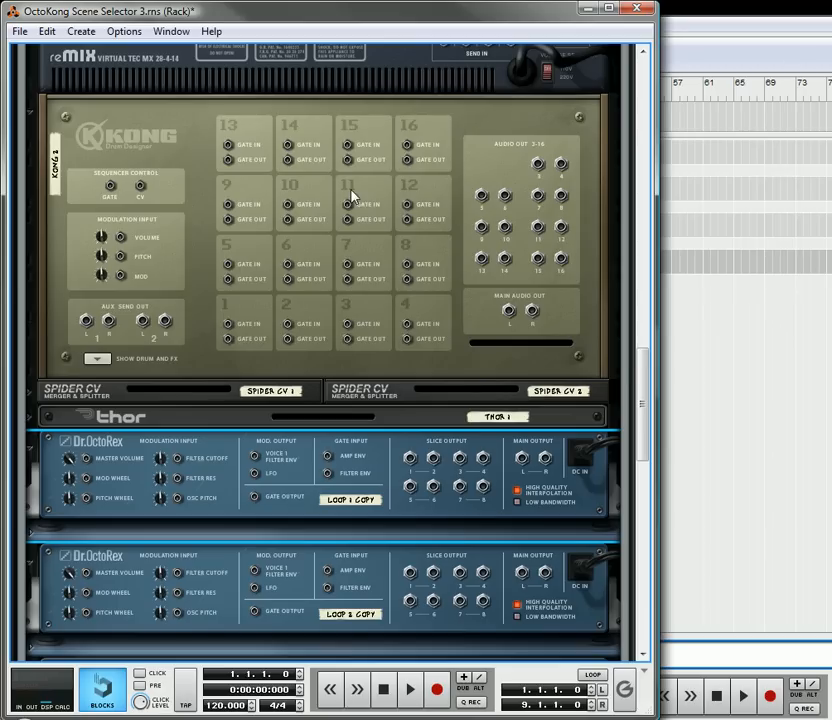
mouse_move(196, 391)
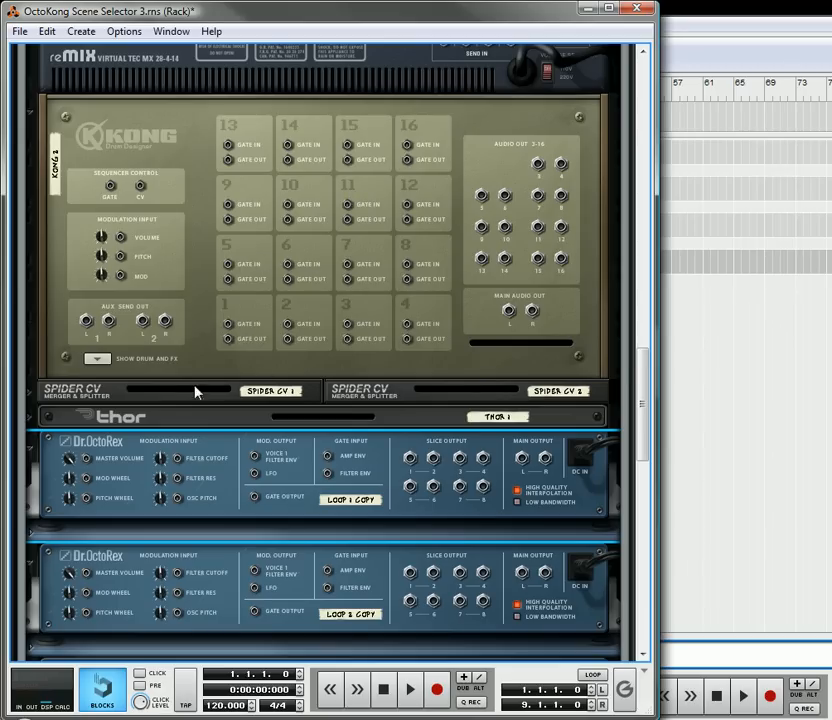
Cable Kong pad 1 and pad 2 gate outputs to the first two Dr.OctoRex loop players
drag(225, 340, 70, 462)
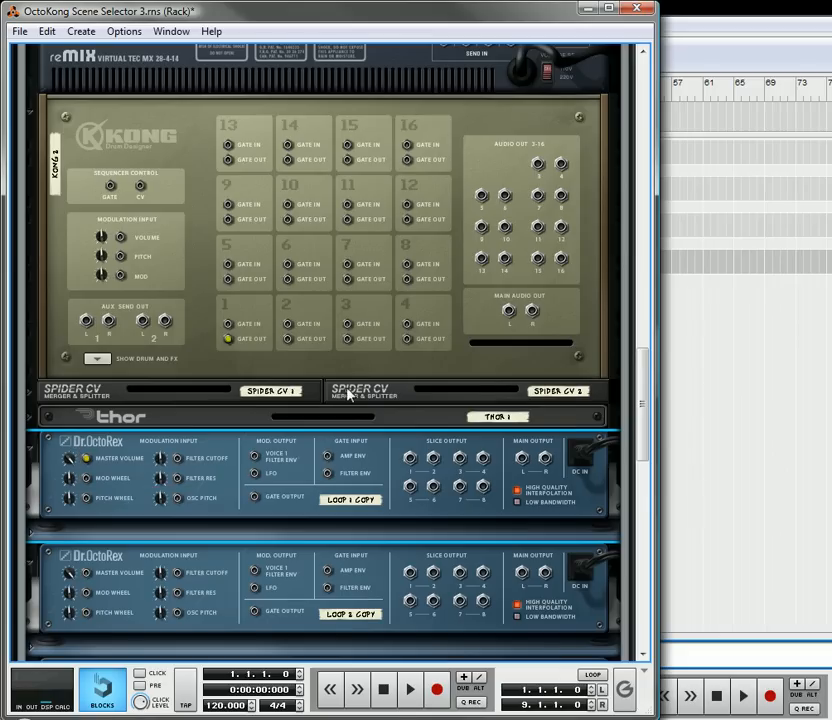
drag(285, 345, 85, 540)
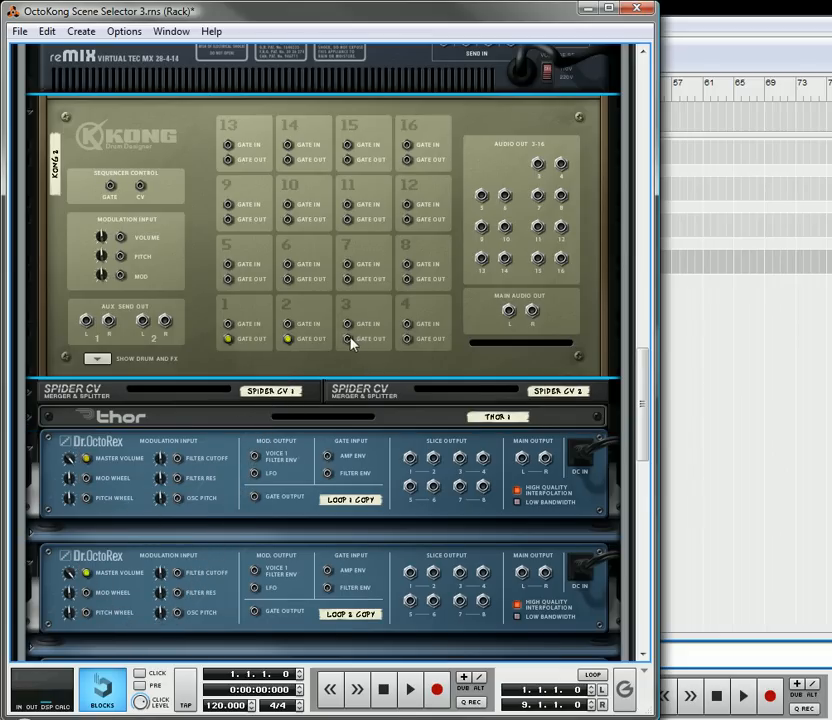
scroll(down, 3)
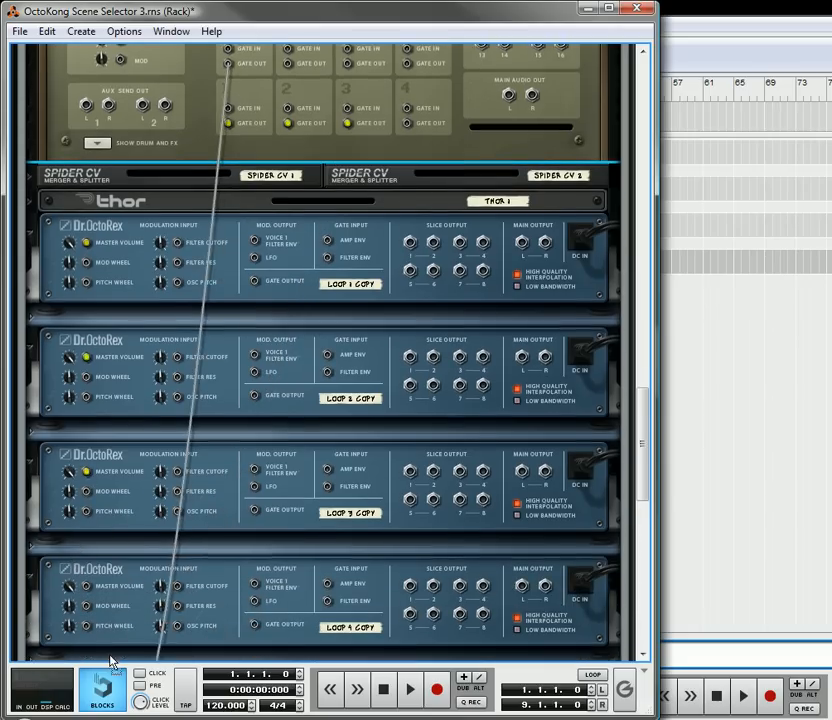
scroll(down, 3)
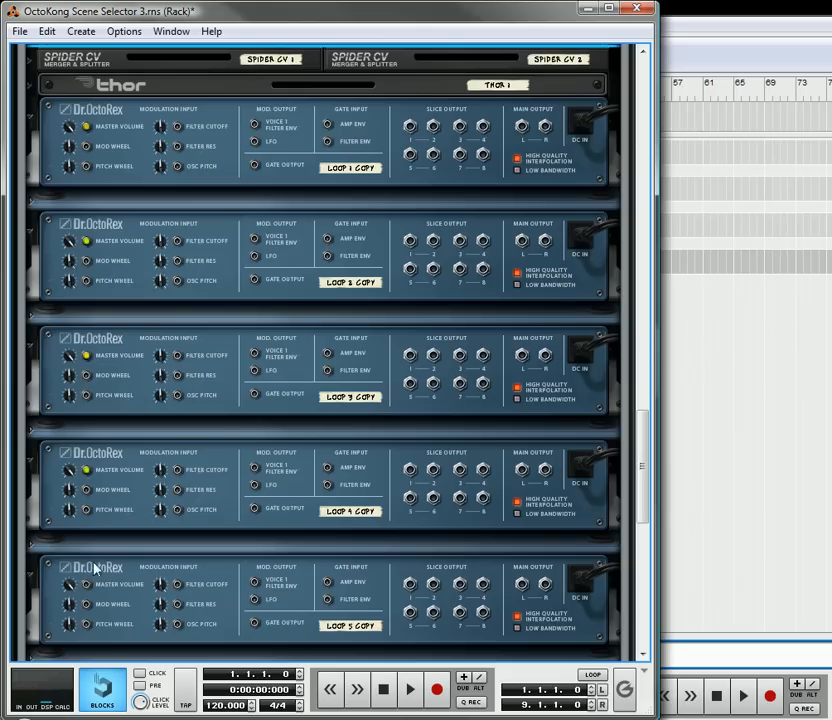
scroll(down, 3)
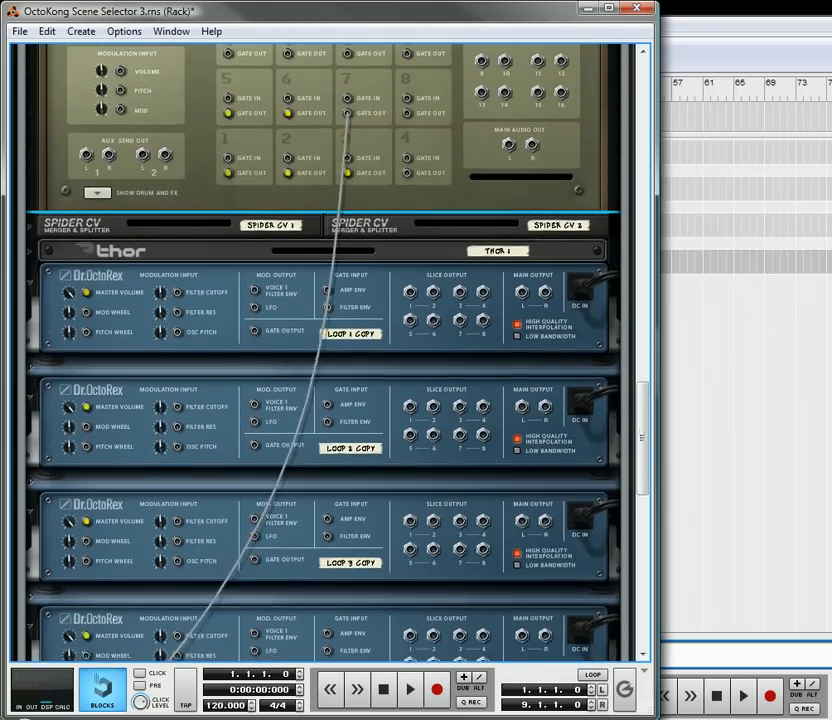
scroll(down, 3)
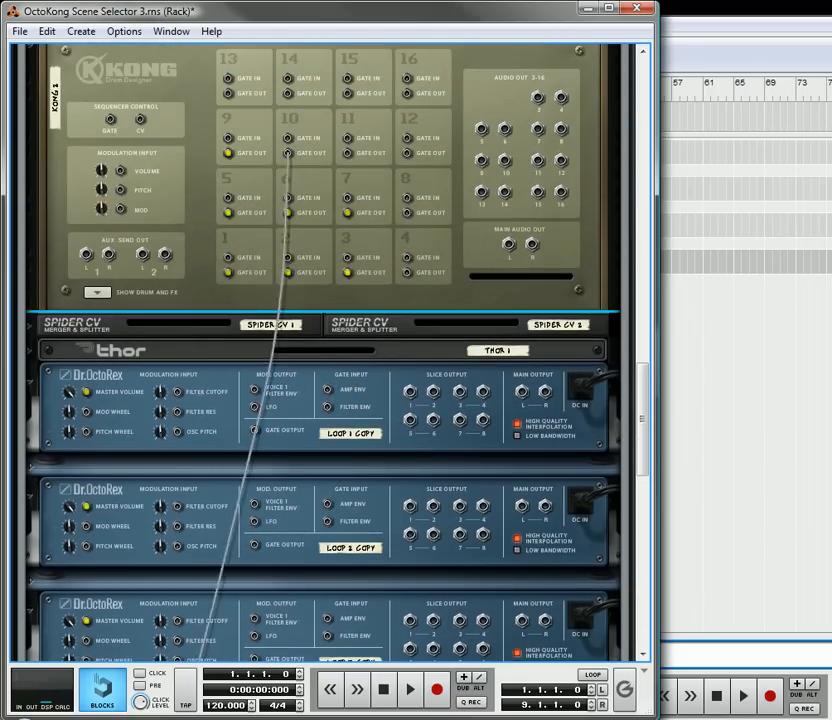
scroll(down, 3)
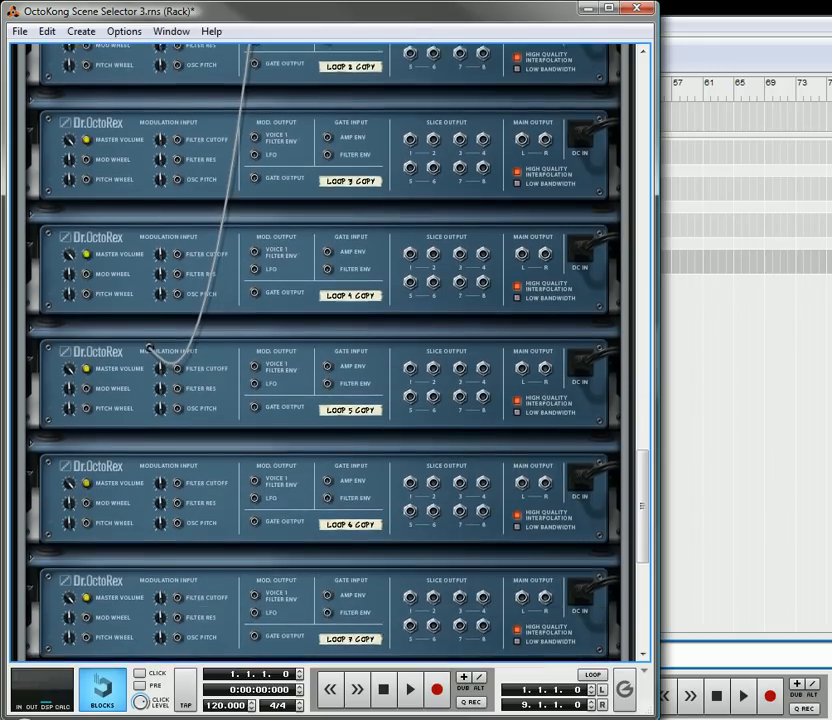
scroll(down, 3)
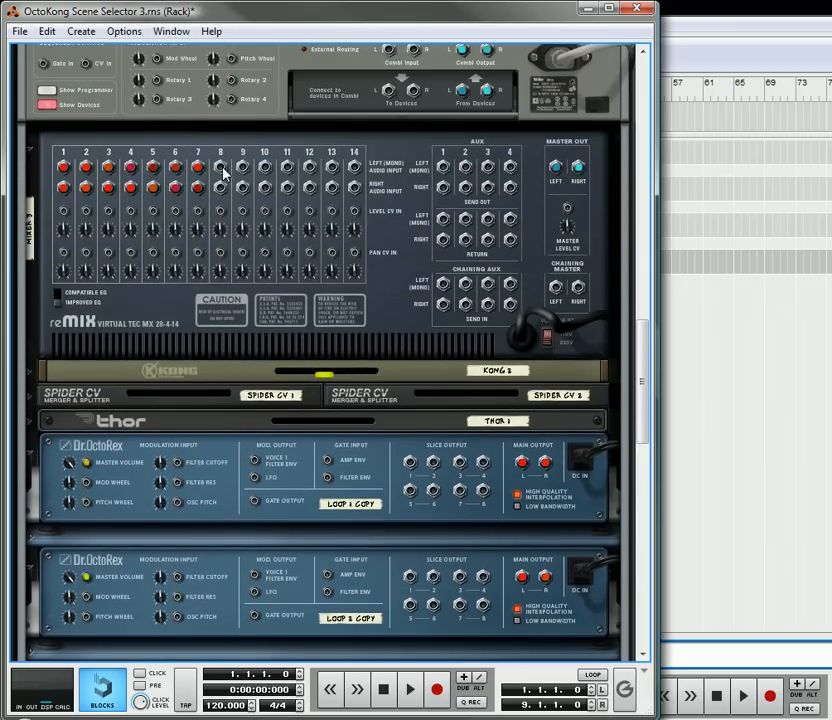
Scroll down the rack past the loop players' audio cabling into the mixer
scroll(down, 3)
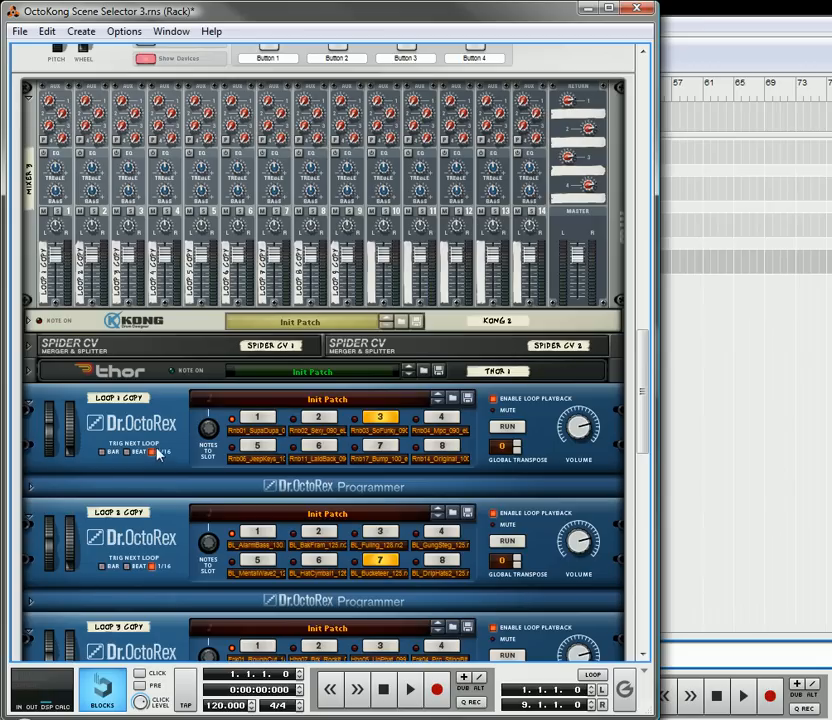
mouse_move(152, 500)
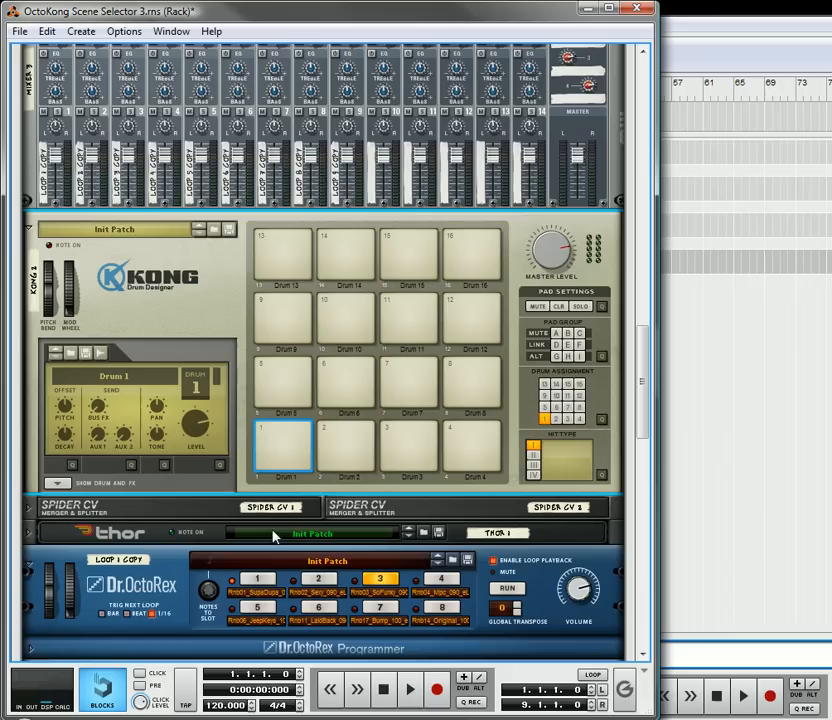
Trigger Kong pad 1, enable Run Pattern Devices on the Combinator, and select pad 2
click(283, 447)
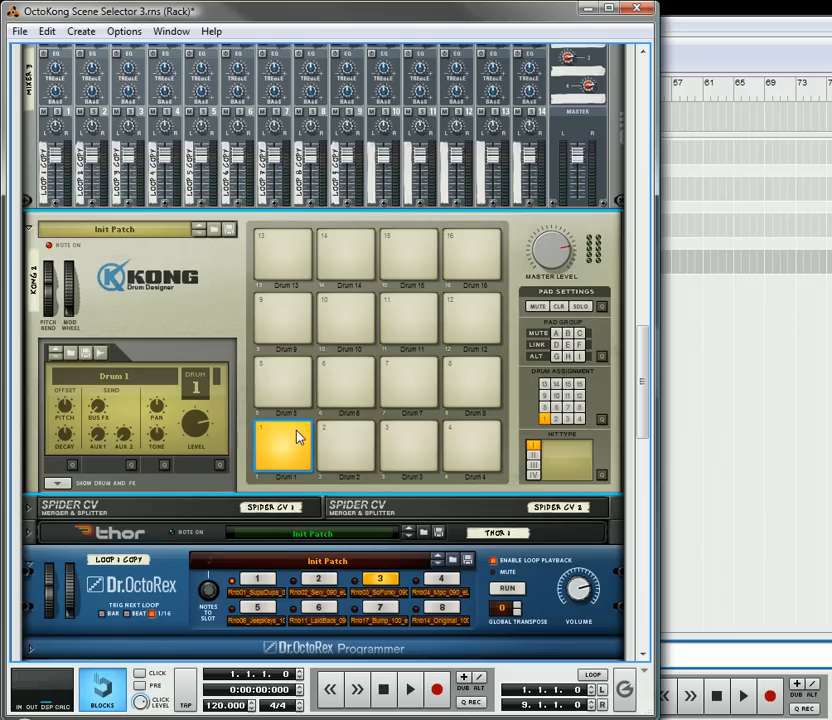
scroll(down, 3)
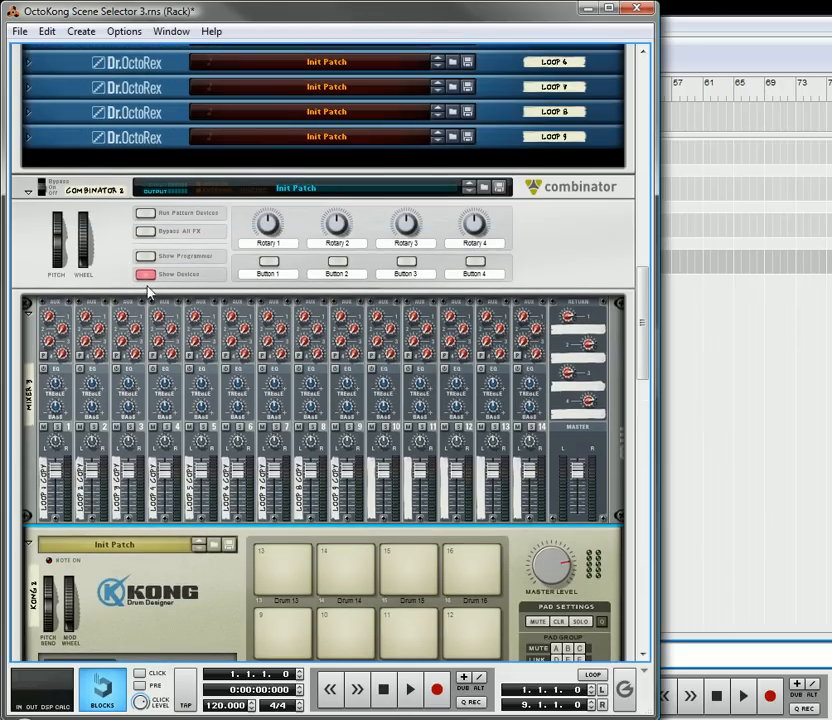
click(144, 213)
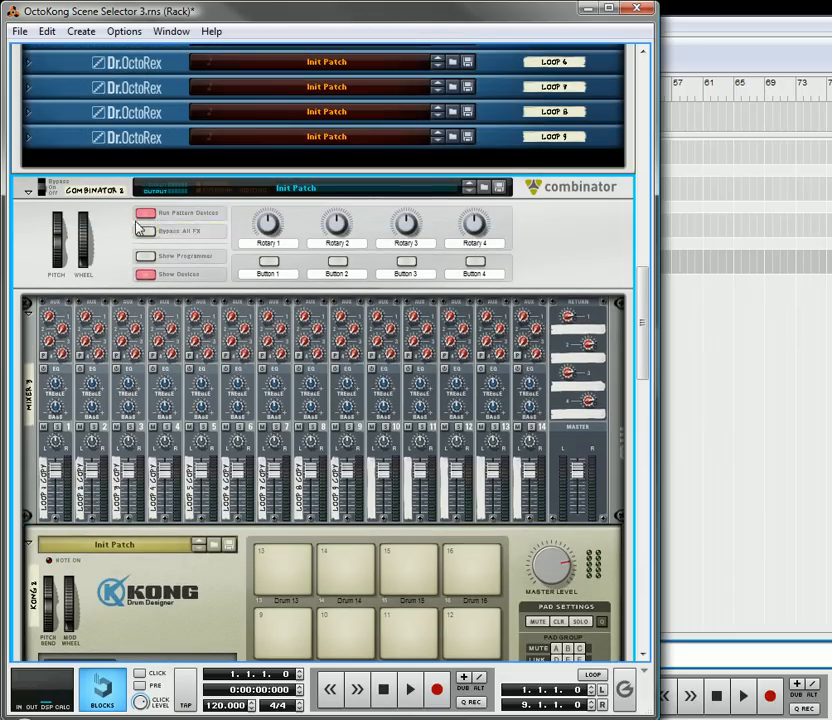
scroll(down, 3)
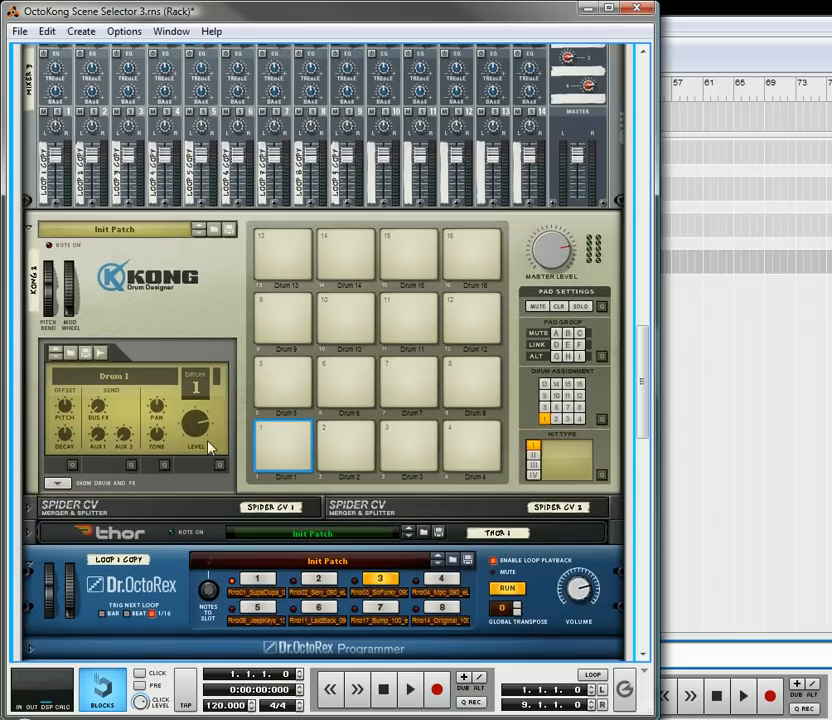
click(285, 445)
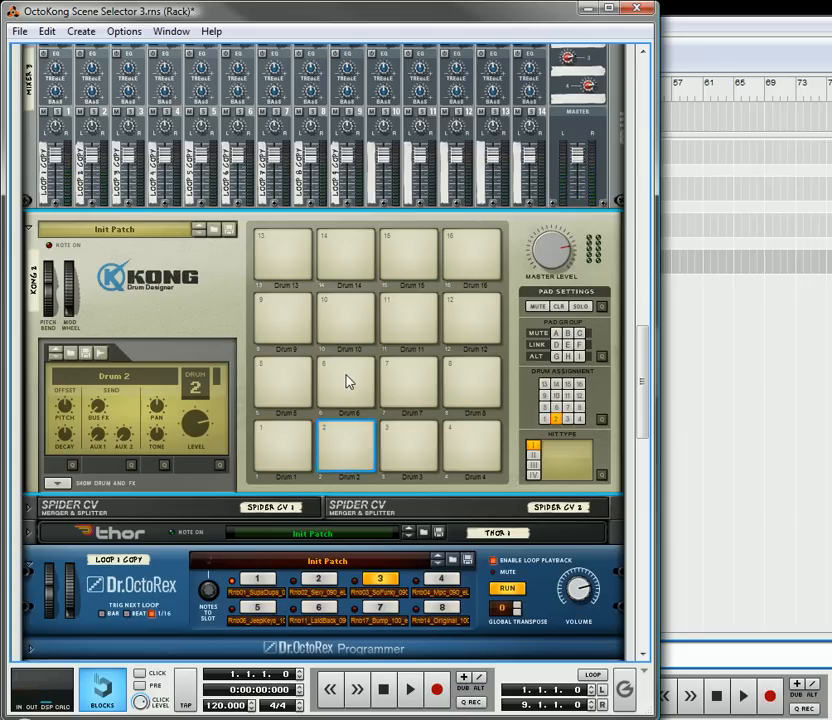
Trigger Kong pad 3 to test its loop, then select pad 4 for renaming
click(408, 447)
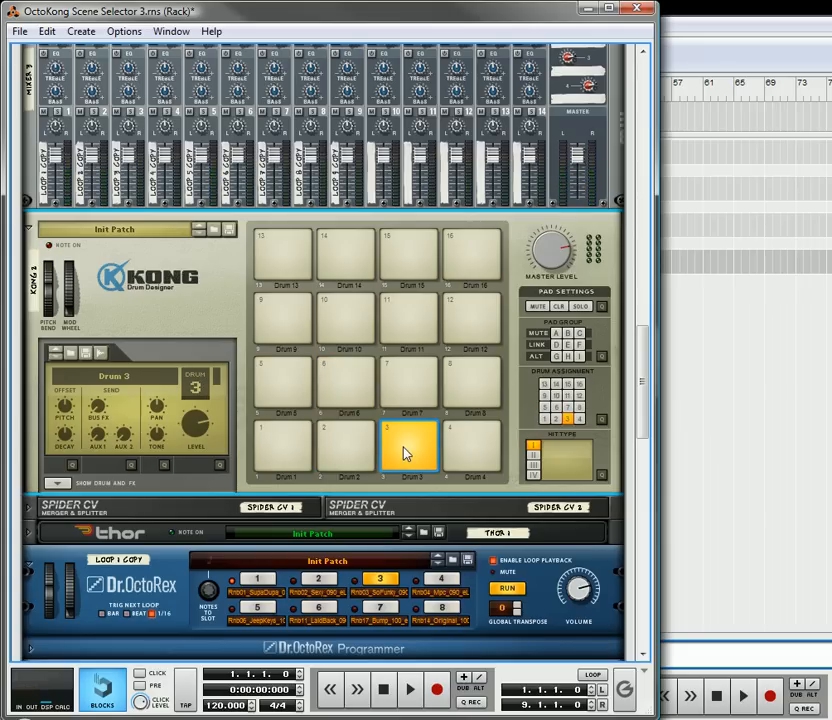
click(472, 445)
text(Scene 3)
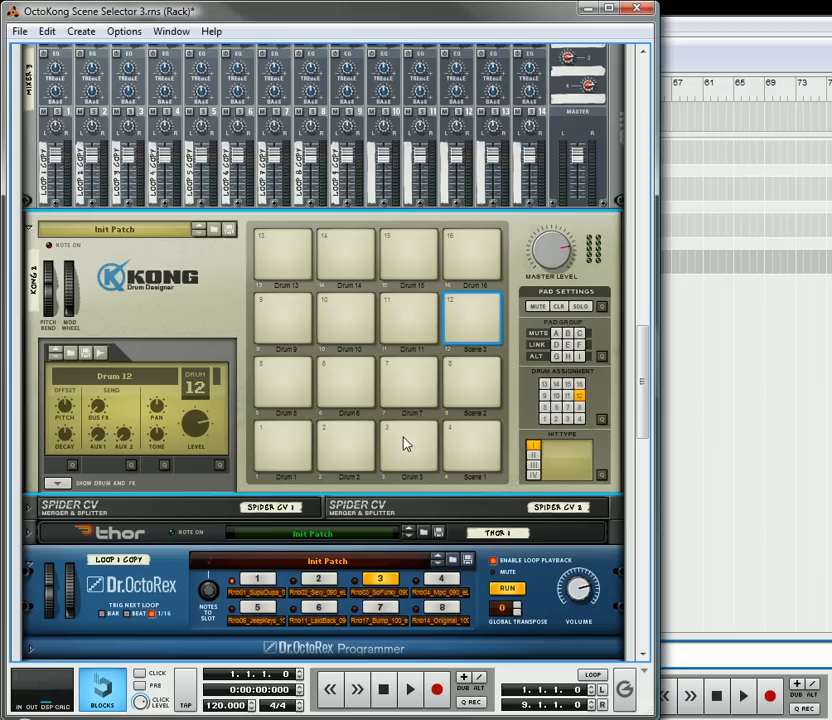
mouse_move(613, 423)
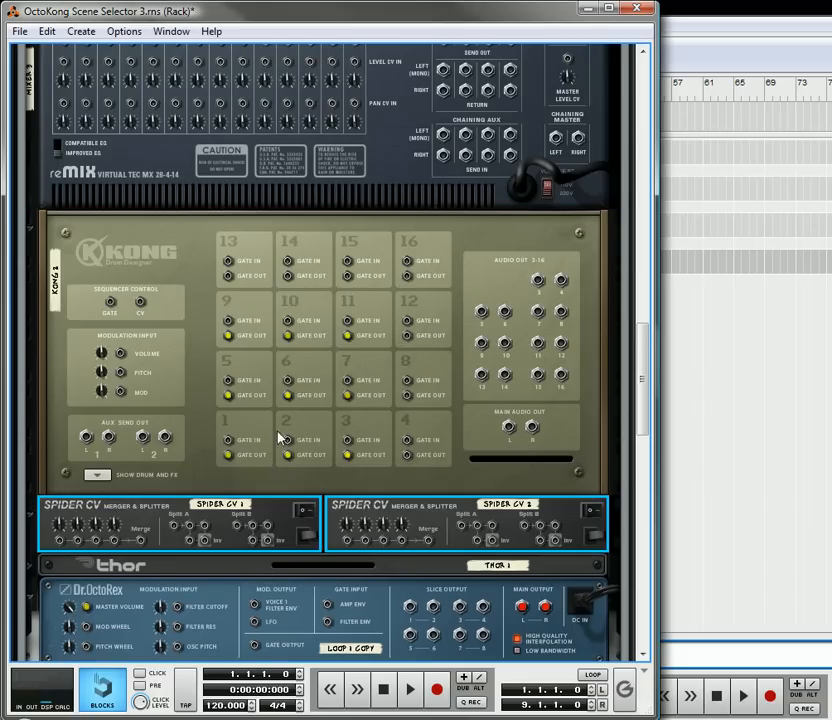
mouse_move(406, 457)
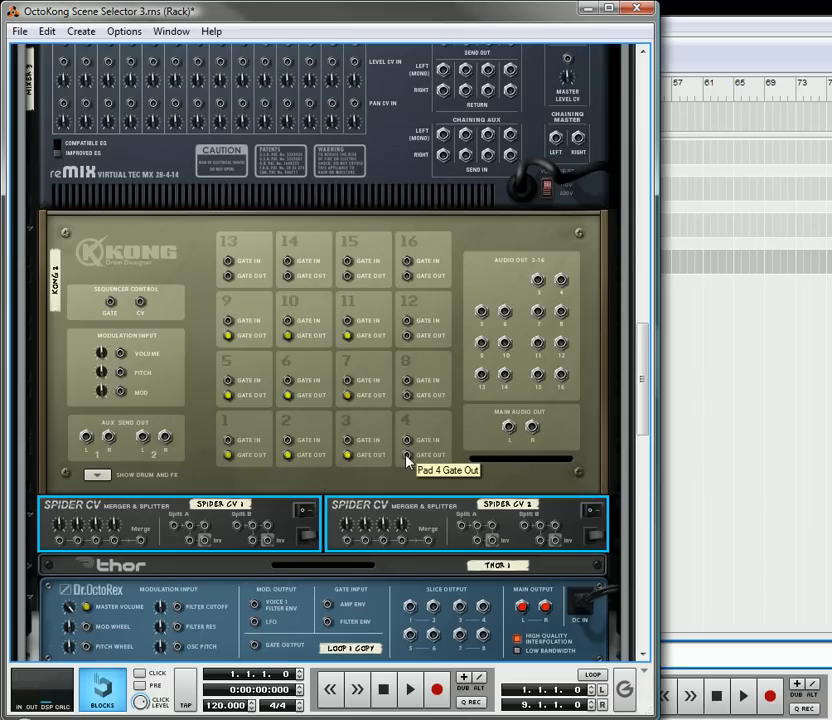
Cable Kong pad 4's Gate Out into a Spider CV Merge input, alongside pads 1–3
drag(405, 455, 170, 533)
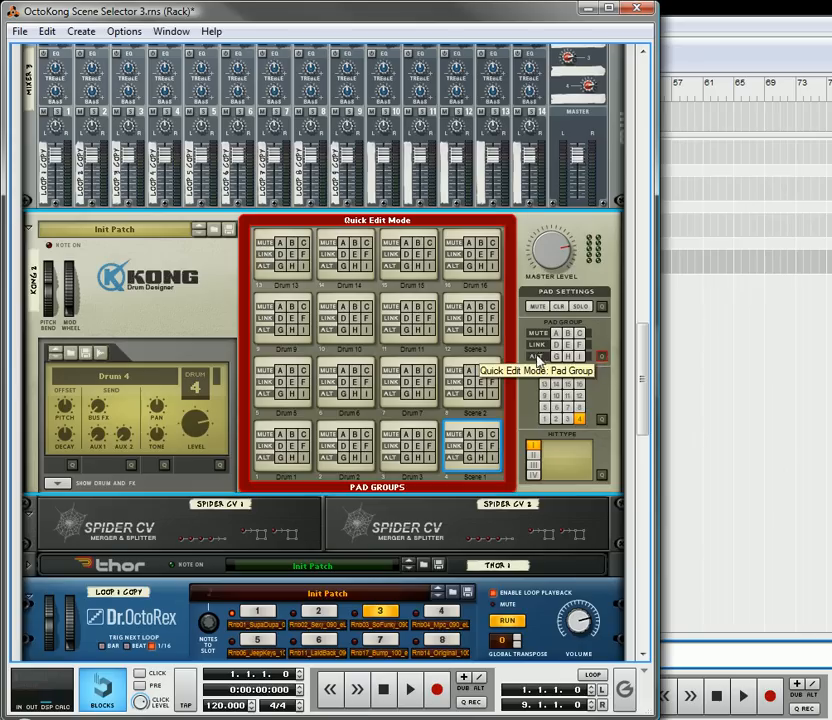
Assign pad 7 to group D, then audition and inspect pads 4, 2 and 8
click(285, 385)
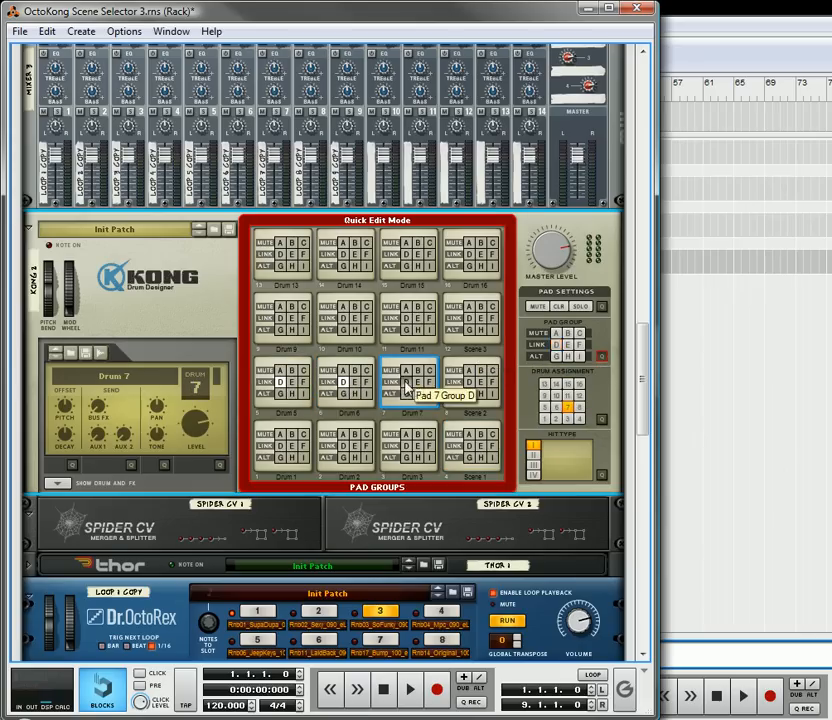
click(470, 380)
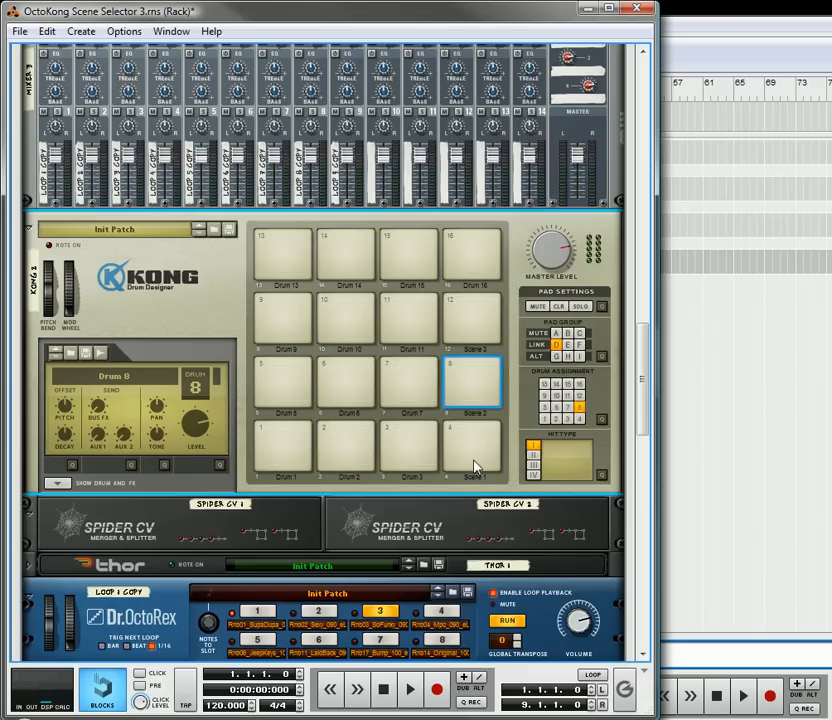
click(472, 445)
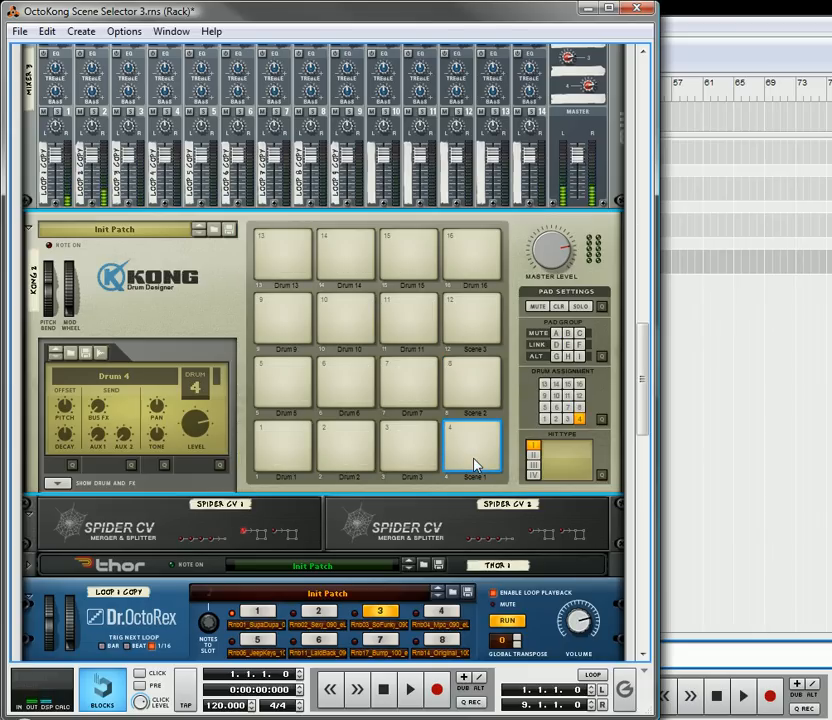
click(347, 446)
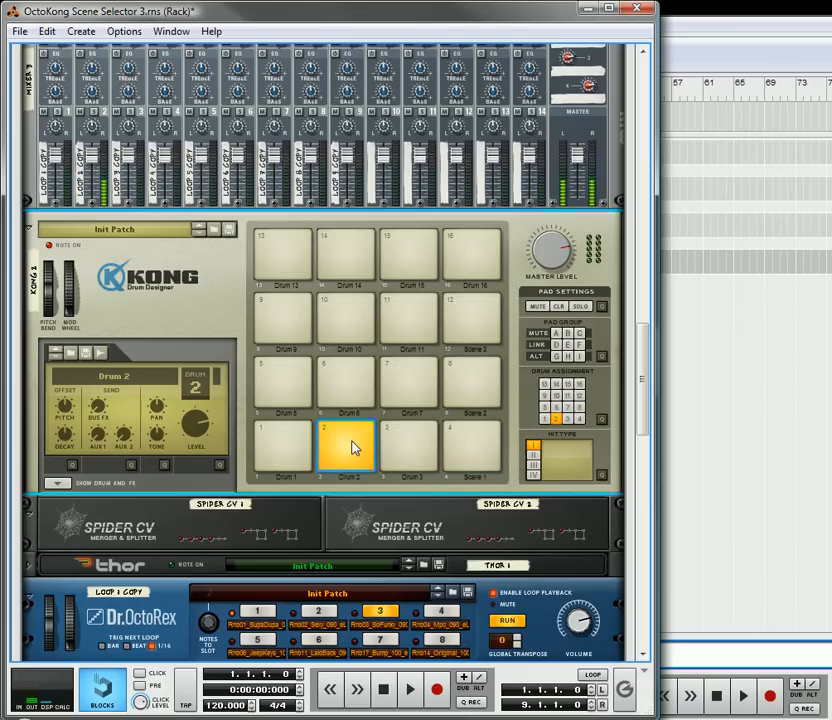
click(409, 447)
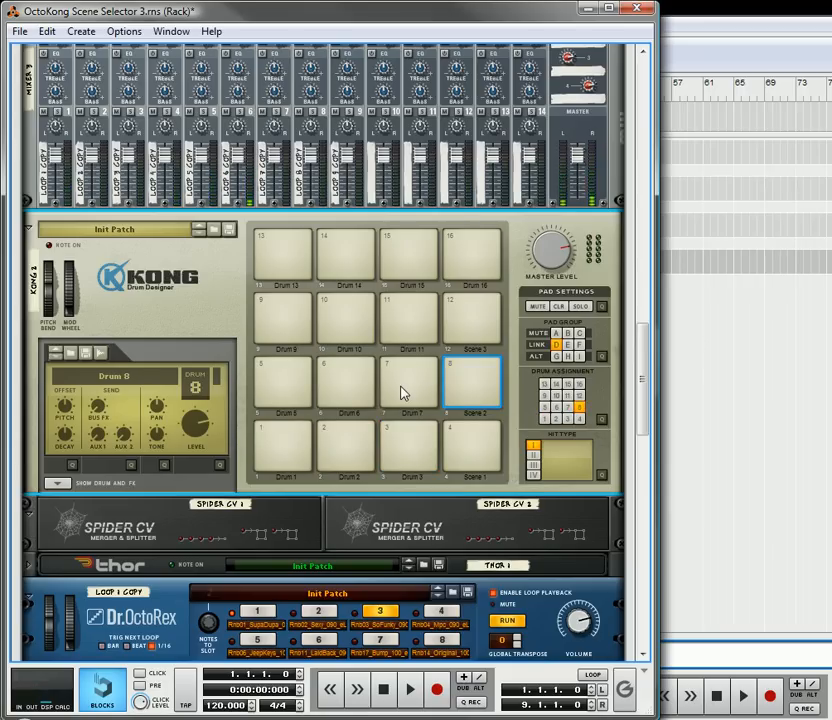
Show every pad's group setting and assign pad 6 to group D
click(345, 383)
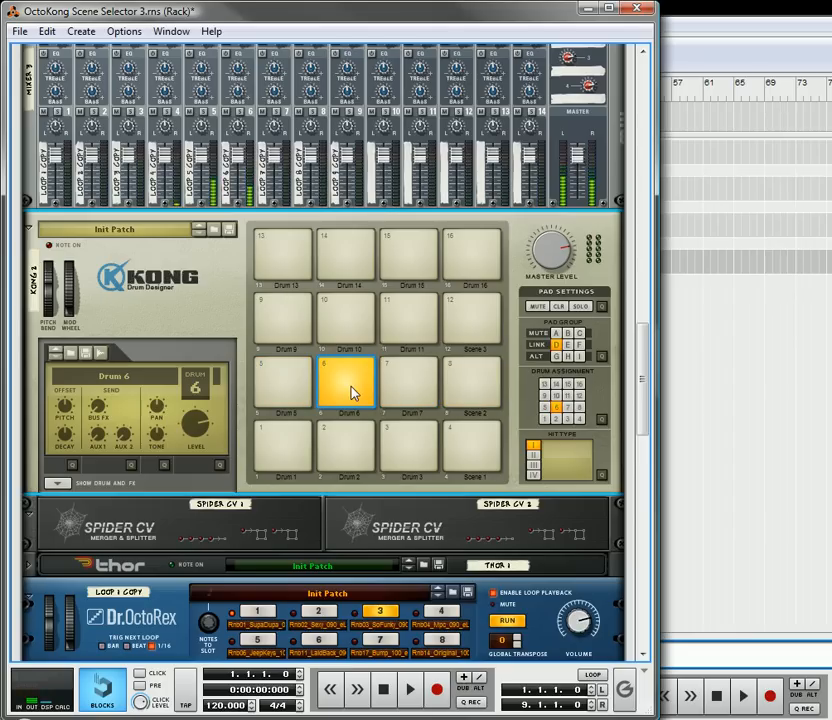
click(283, 381)
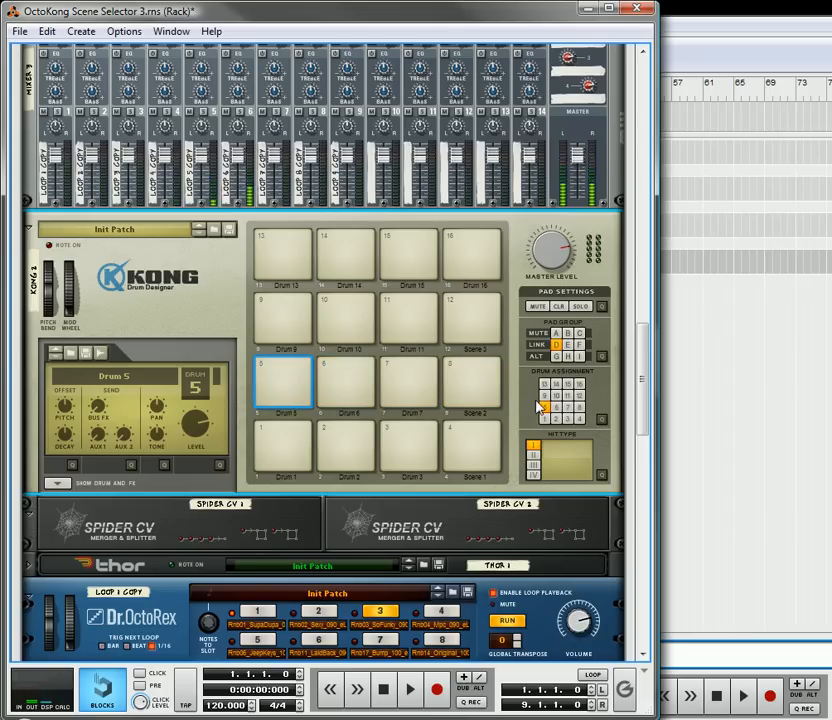
mouse_move(603, 360)
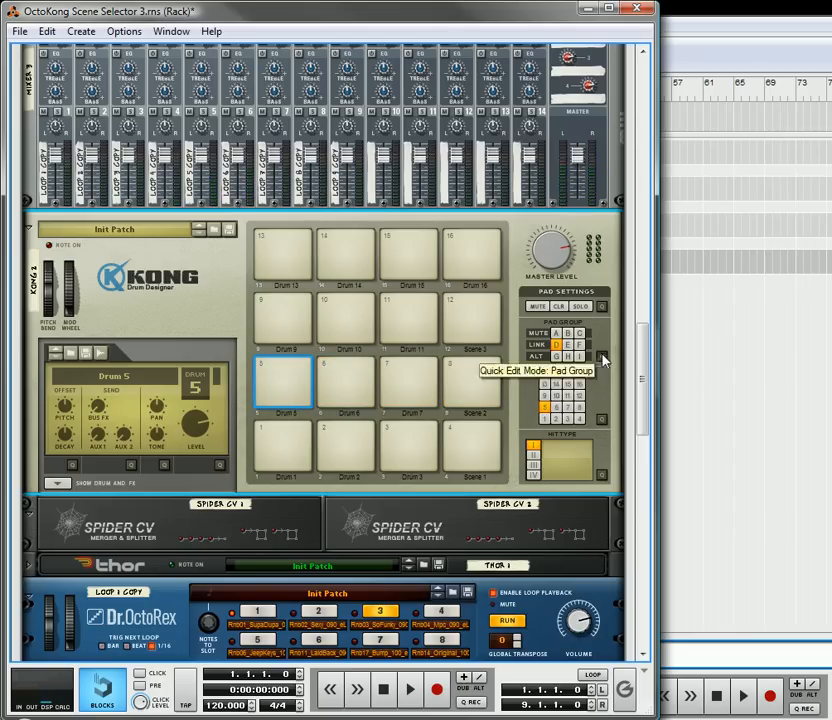
click(602, 356)
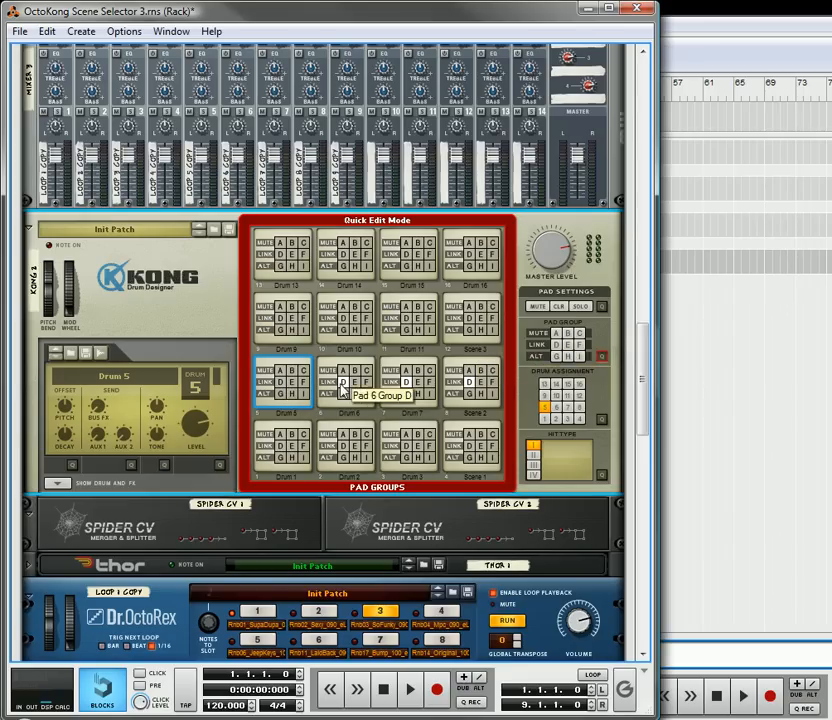
click(413, 385)
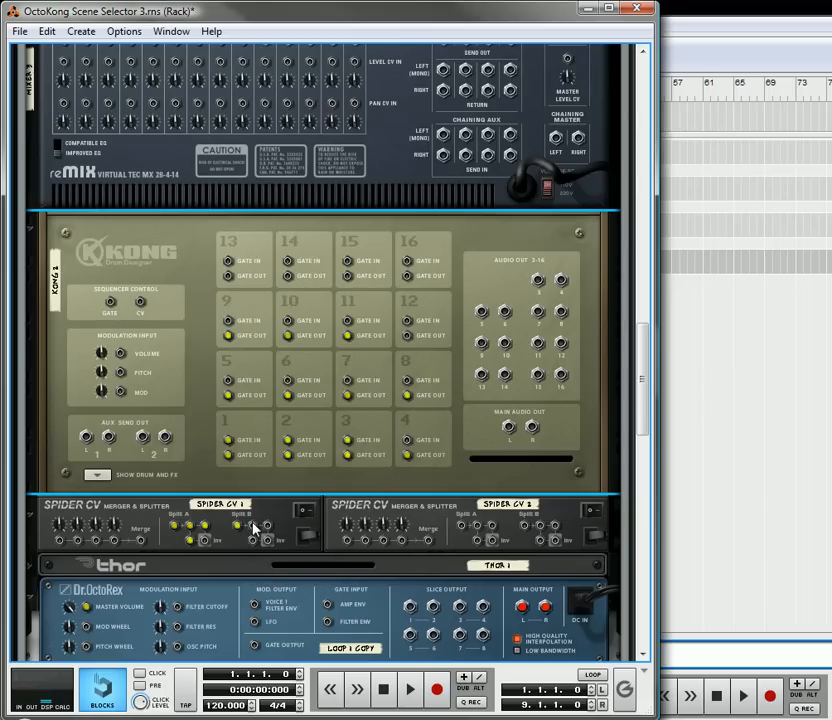
Select the first Spider CV splitter on the rear panel
click(180, 525)
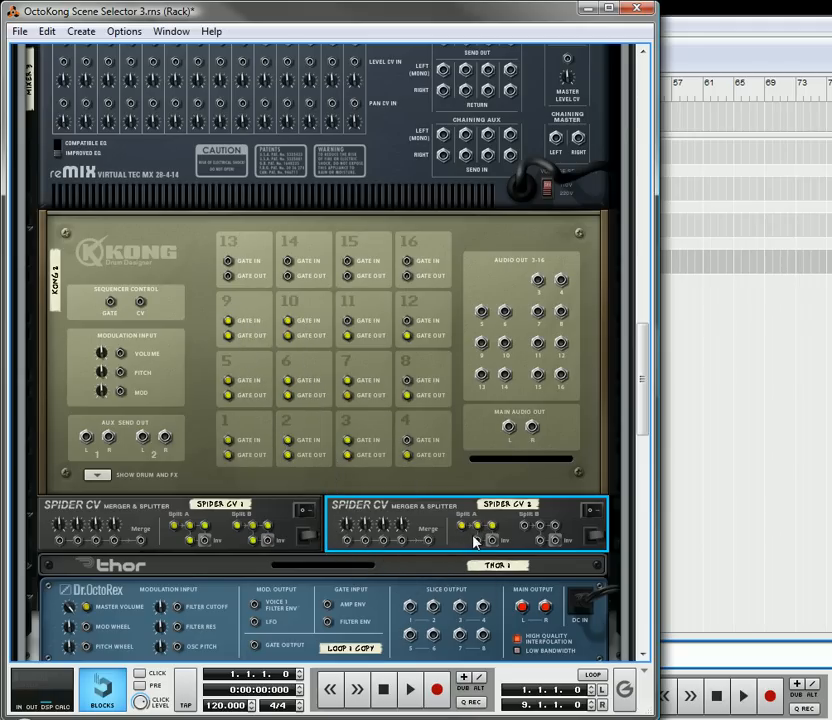
mouse_move(440, 508)
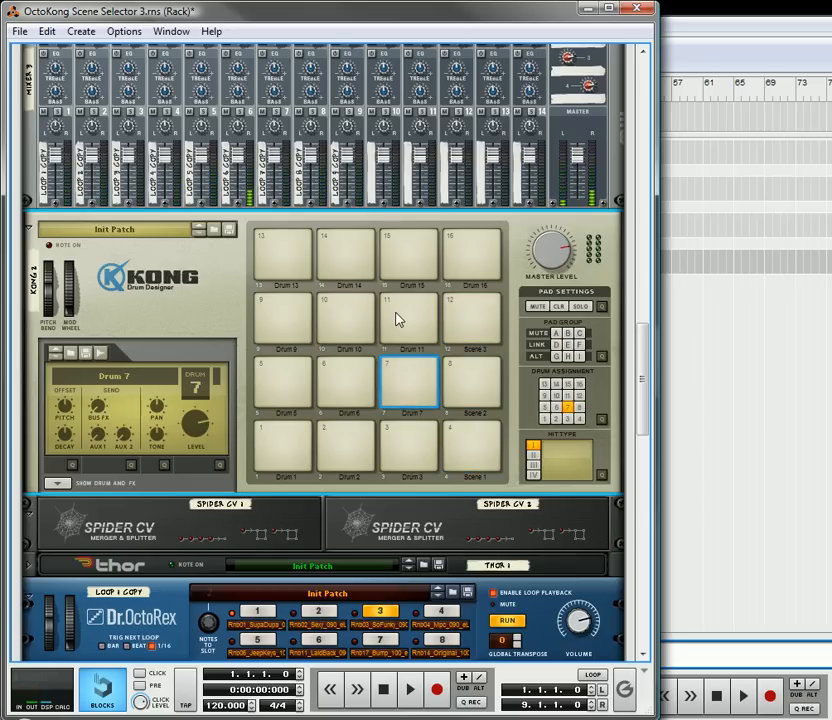
Label Kong pads 13, 14 and 15 as 'Clip 1', 'Clip 2' and 'Clip 3'
click(283, 318)
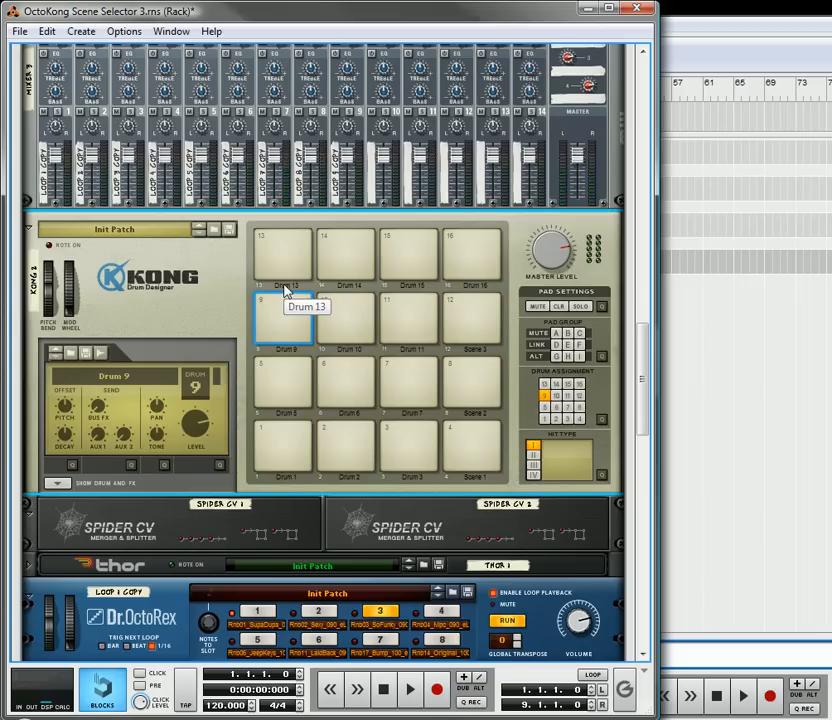
click(283, 255)
text(Clip 1)
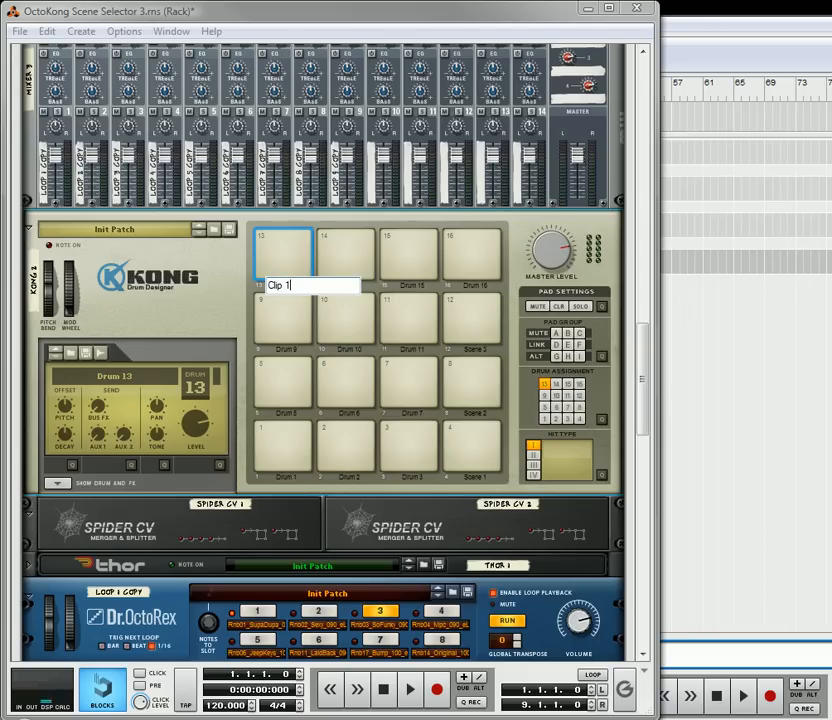
click(347, 255)
text(Clip)
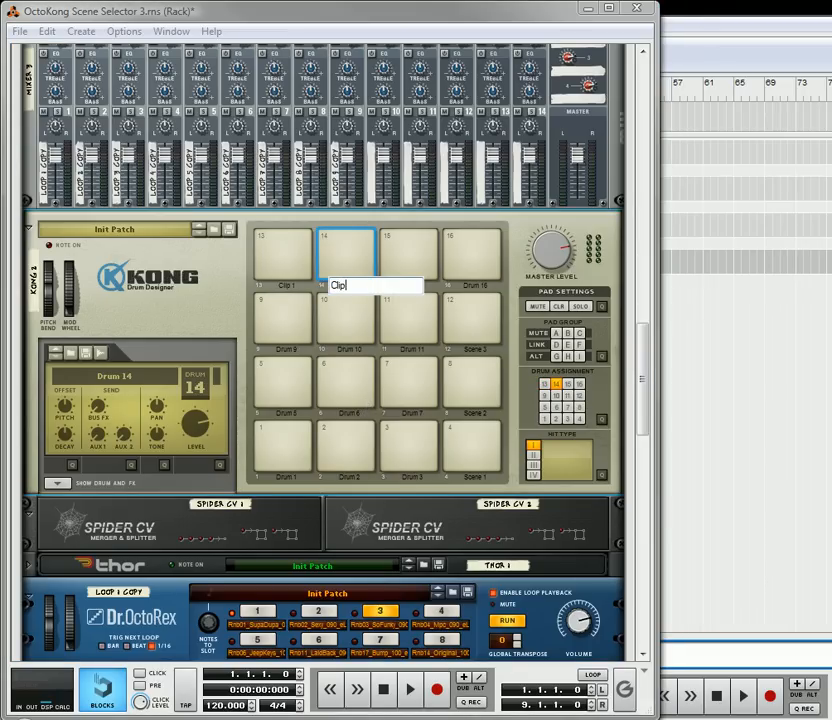
click(409, 250)
text(Clip)
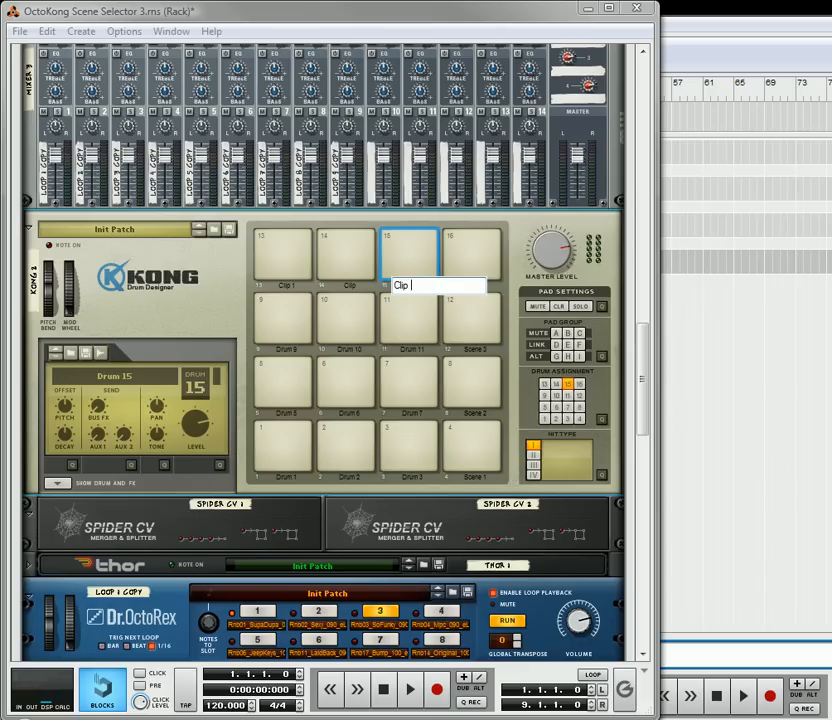
click(345, 252)
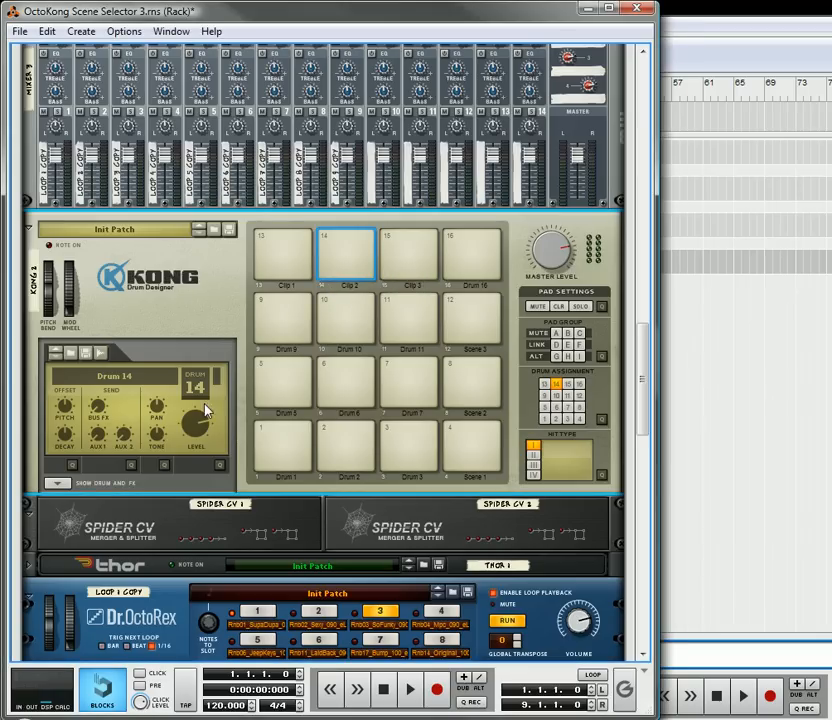
scroll(down, 3)
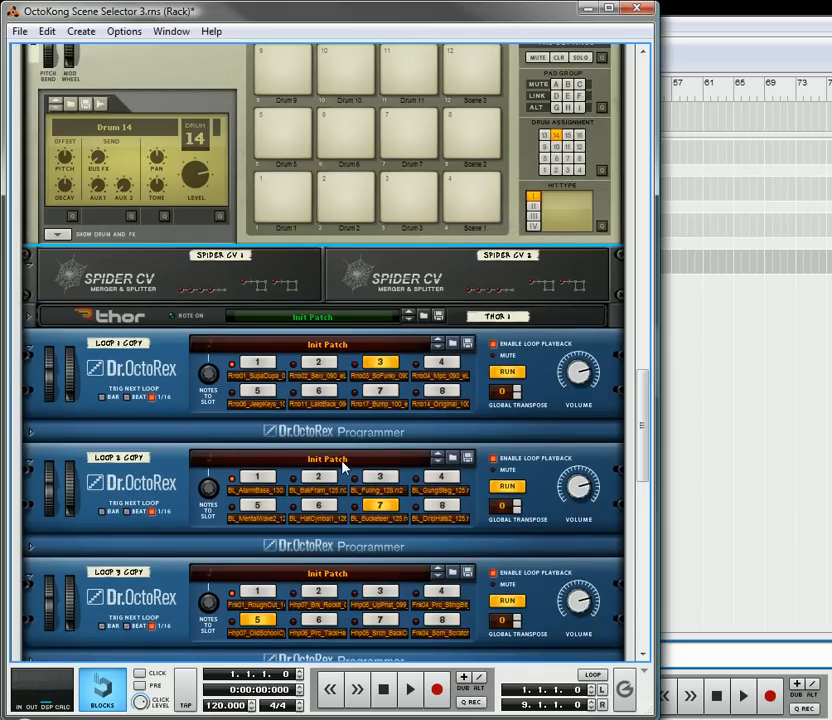
scroll(down, 3)
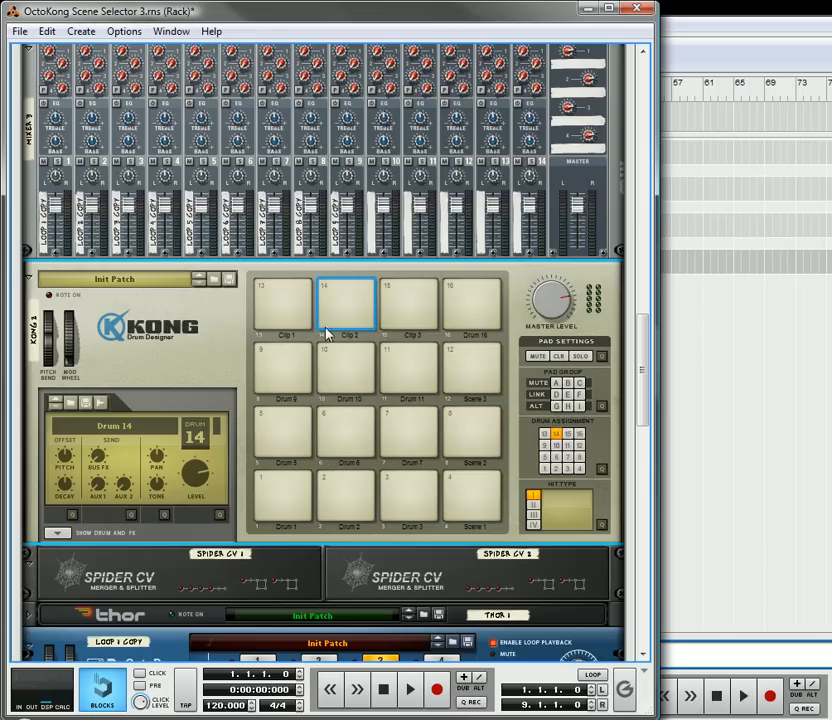
mouse_move(270, 373)
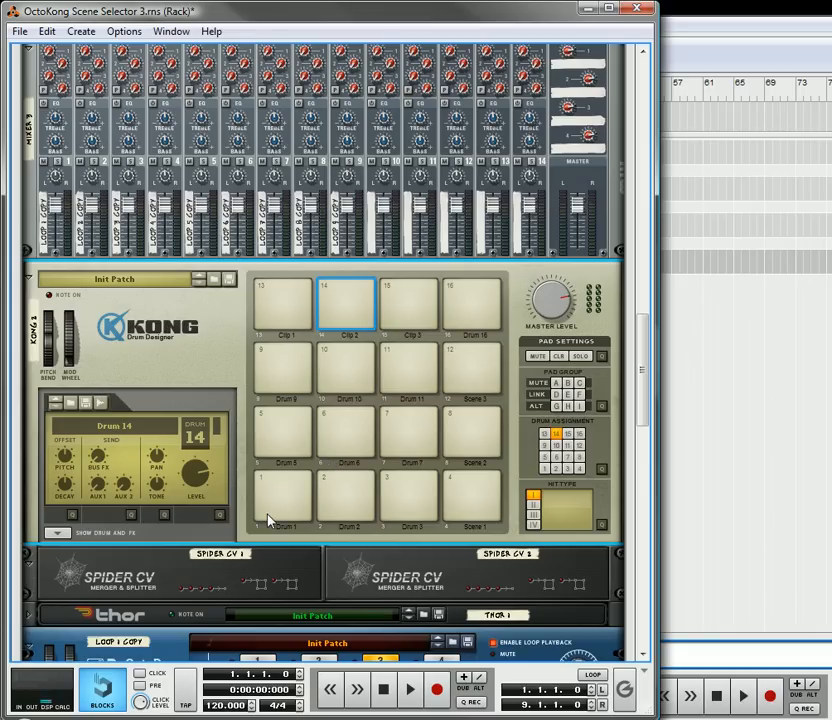
scroll(down, 3)
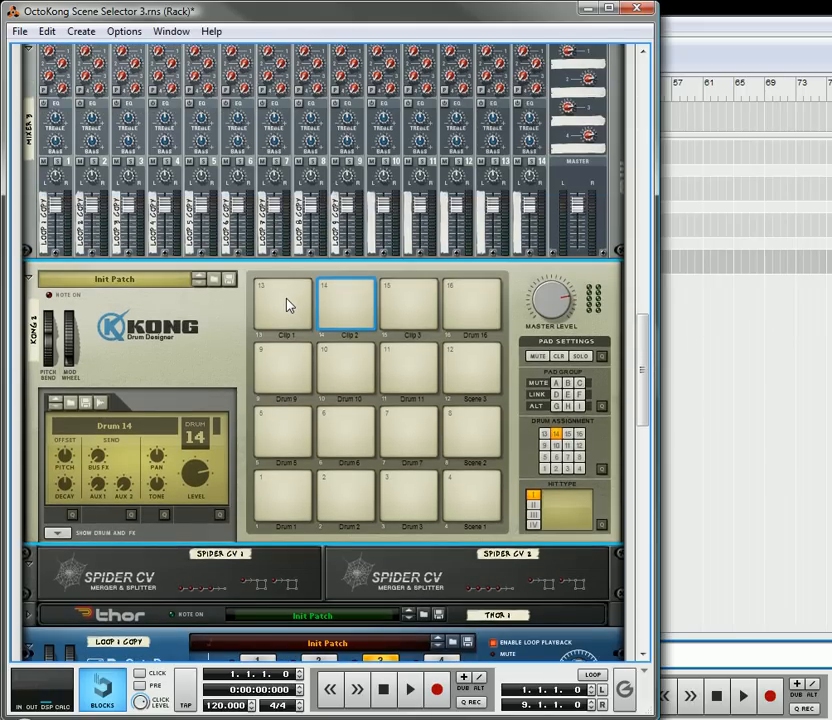
mouse_move(278, 367)
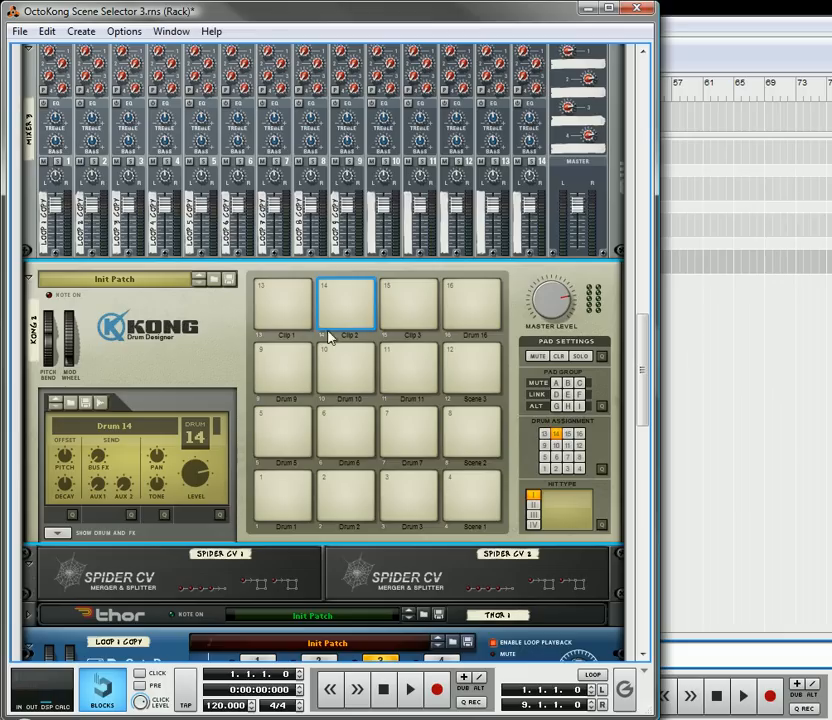
mouse_move(344, 433)
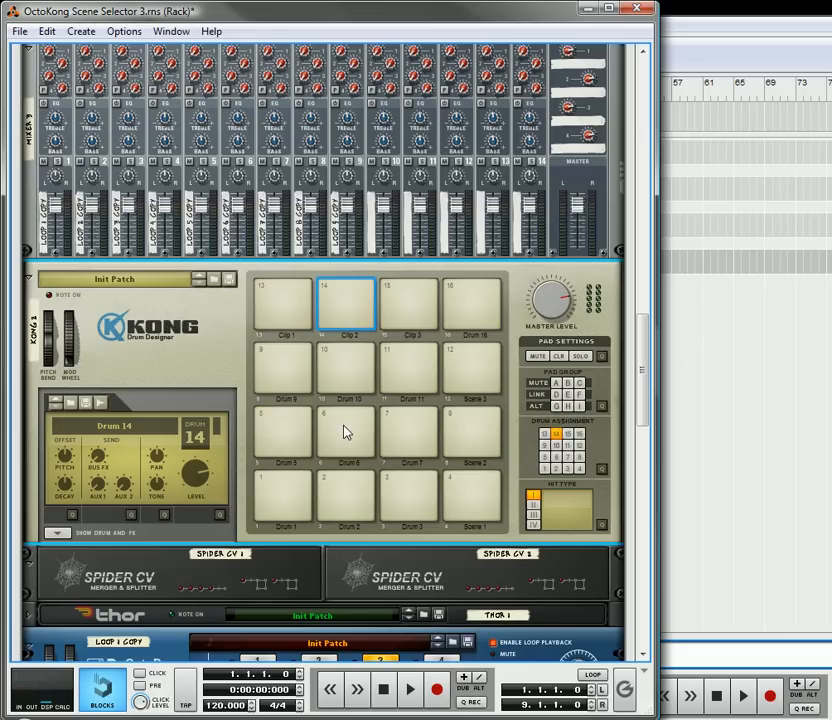
mouse_move(408, 315)
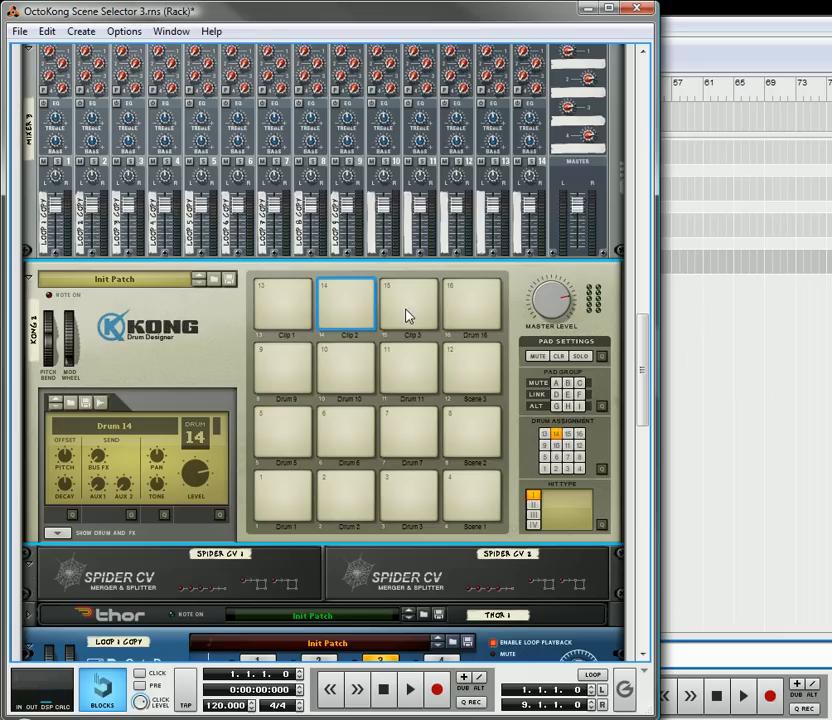
mouse_move(400, 455)
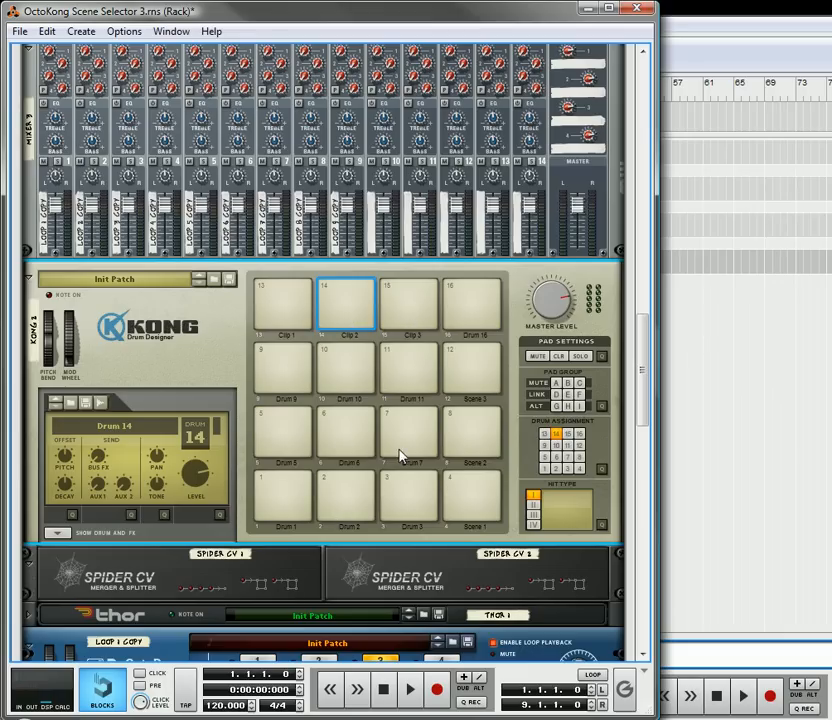
mouse_move(363, 493)
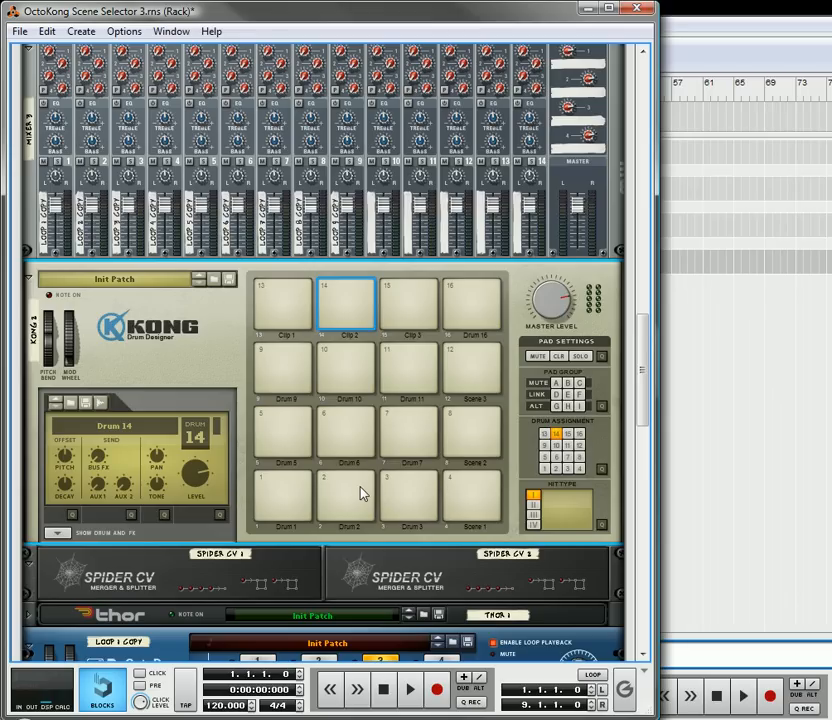
mouse_move(787, 466)
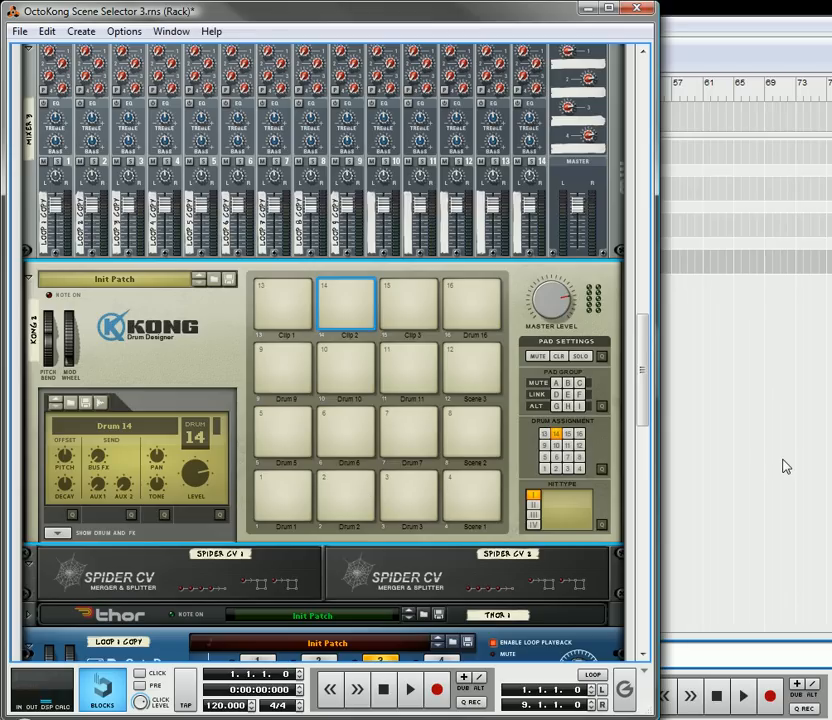